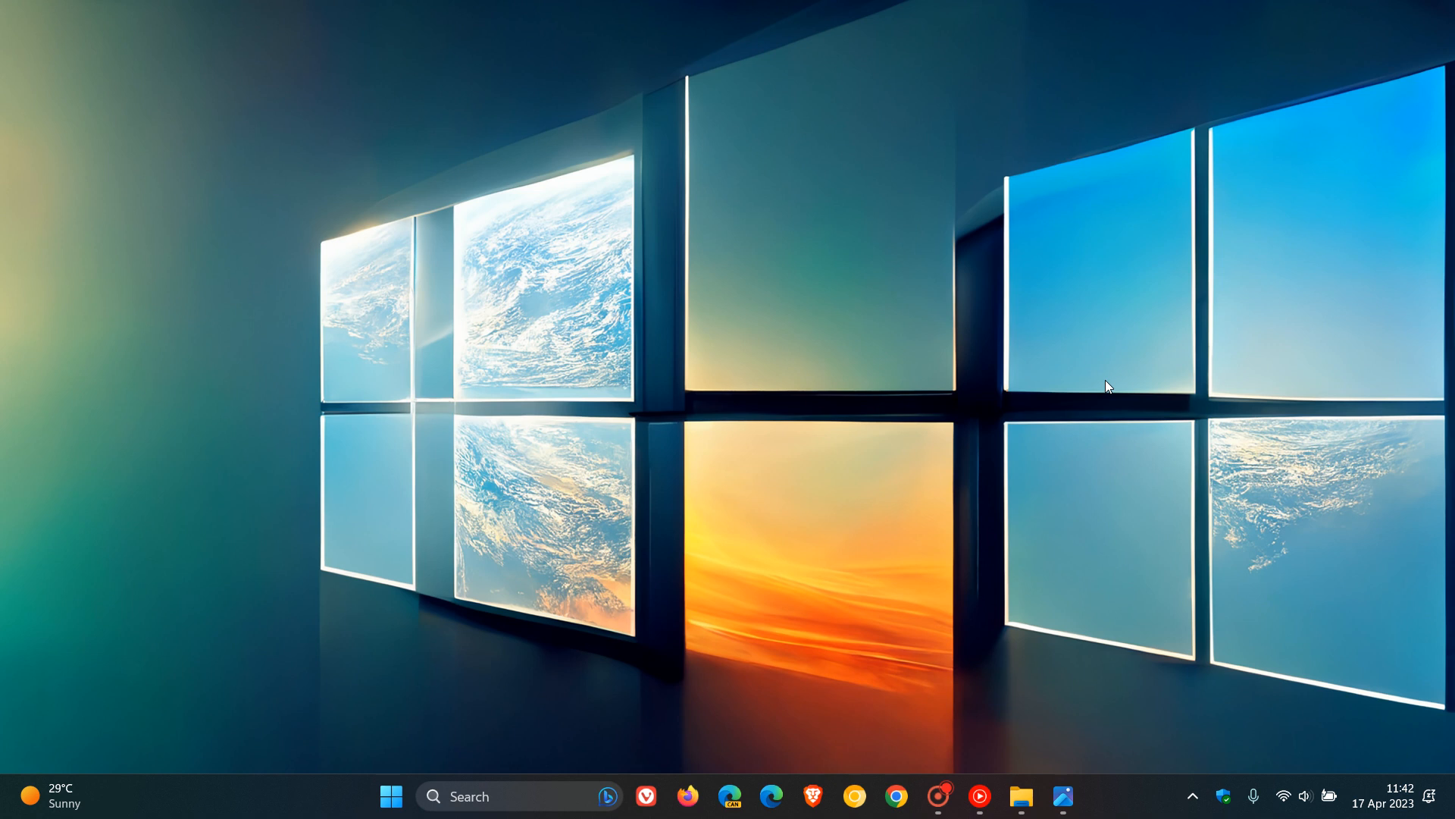
- Launch File Explorer at Home from the taskbar and reveal the Snap layouts flyout
{"action": "left_click", "coordinate": [1020, 796]}
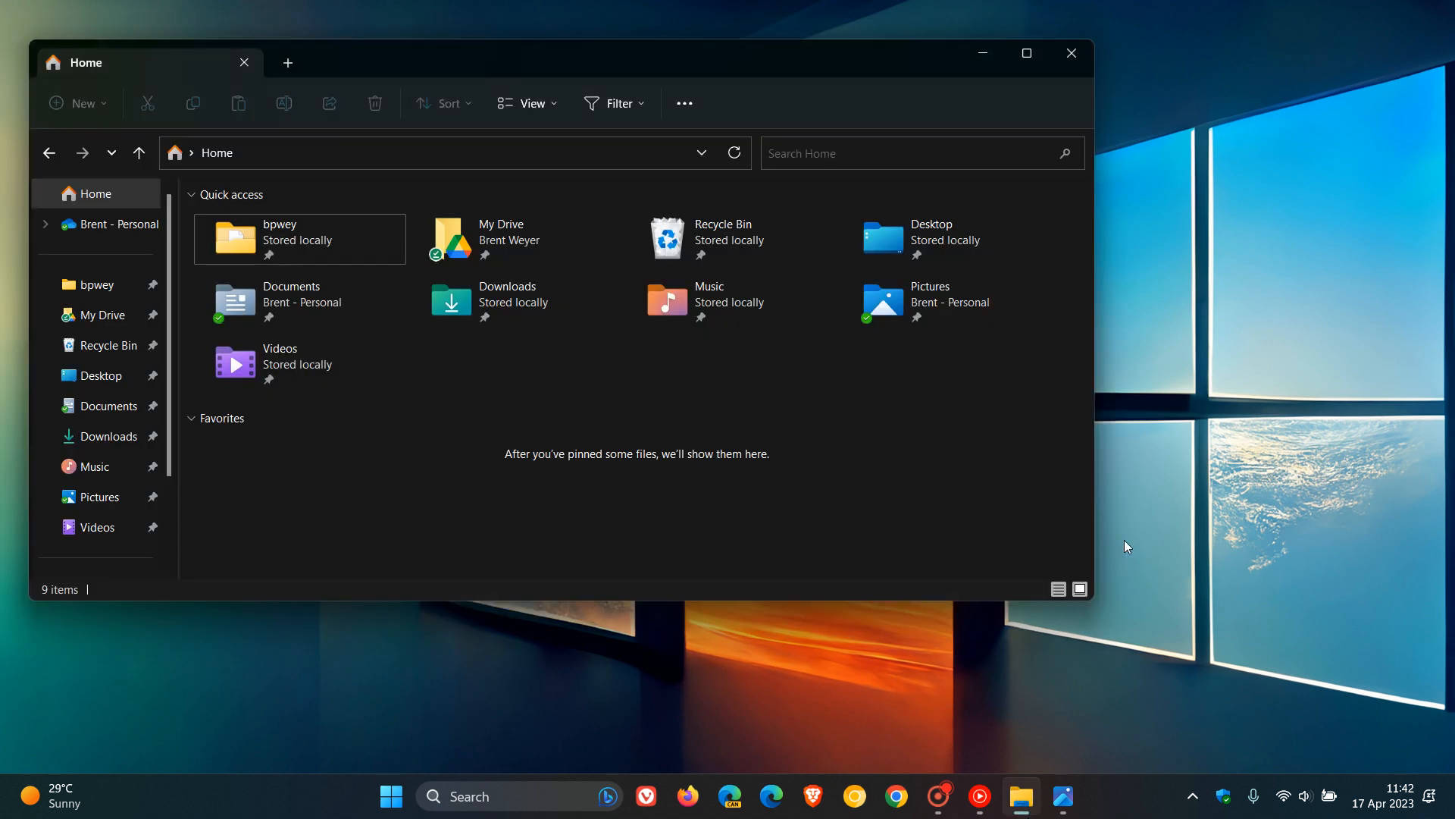
{"action": "mouse_move", "coordinate": [1026, 53]}
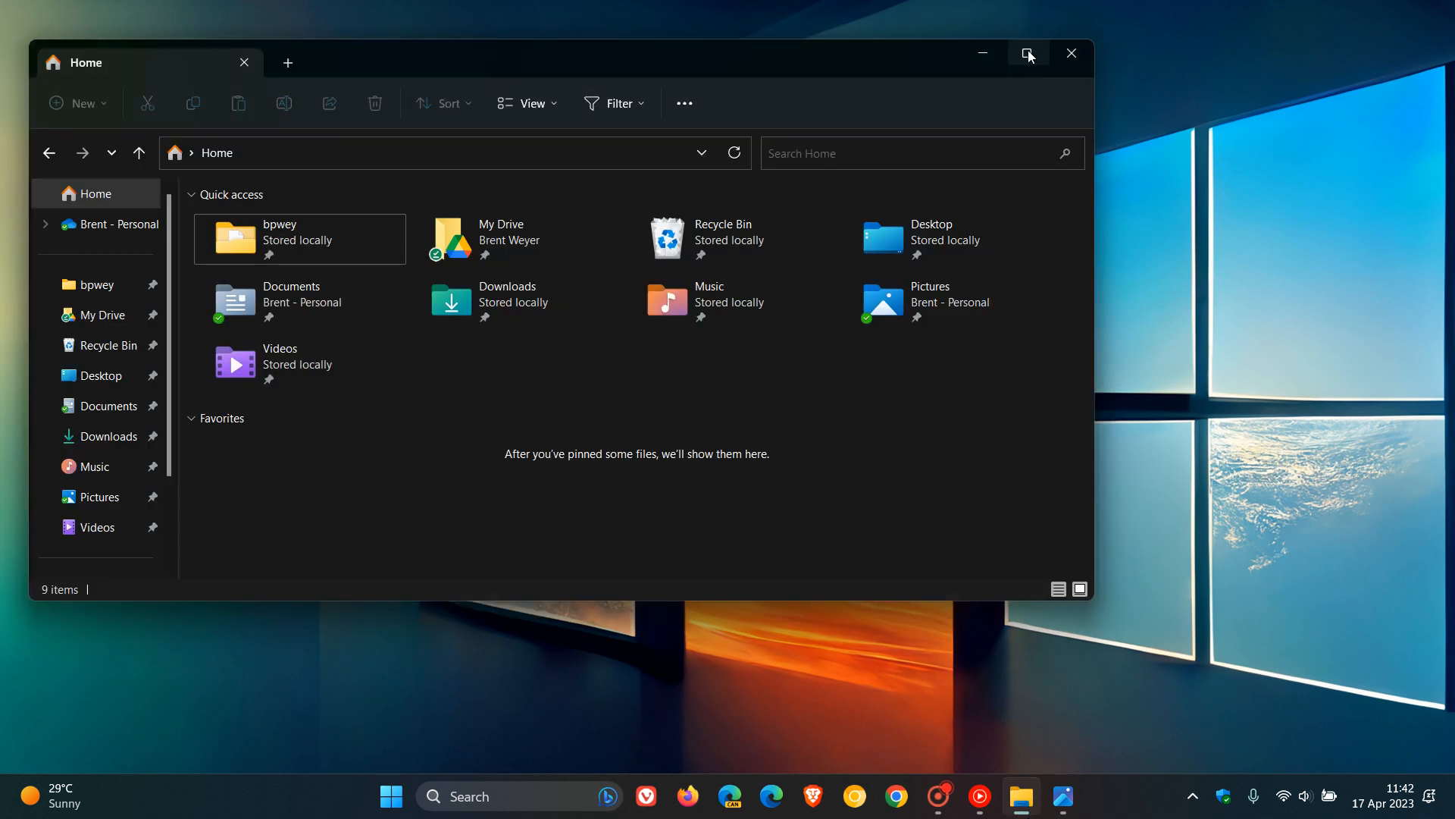
{"action": "mouse_move", "coordinate": [1028, 53]}
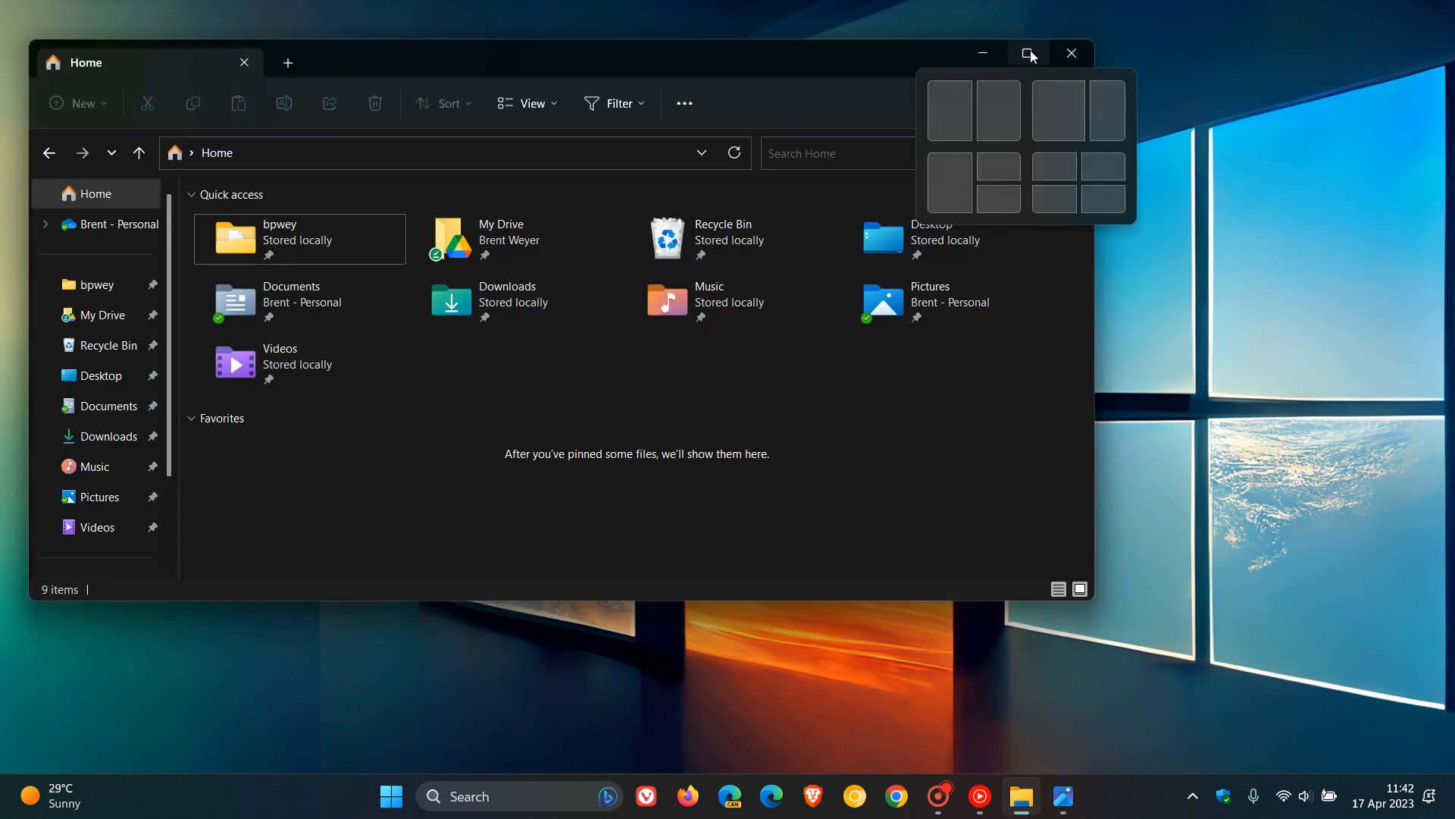
{"action": "mouse_move", "coordinate": [1016, 109]}
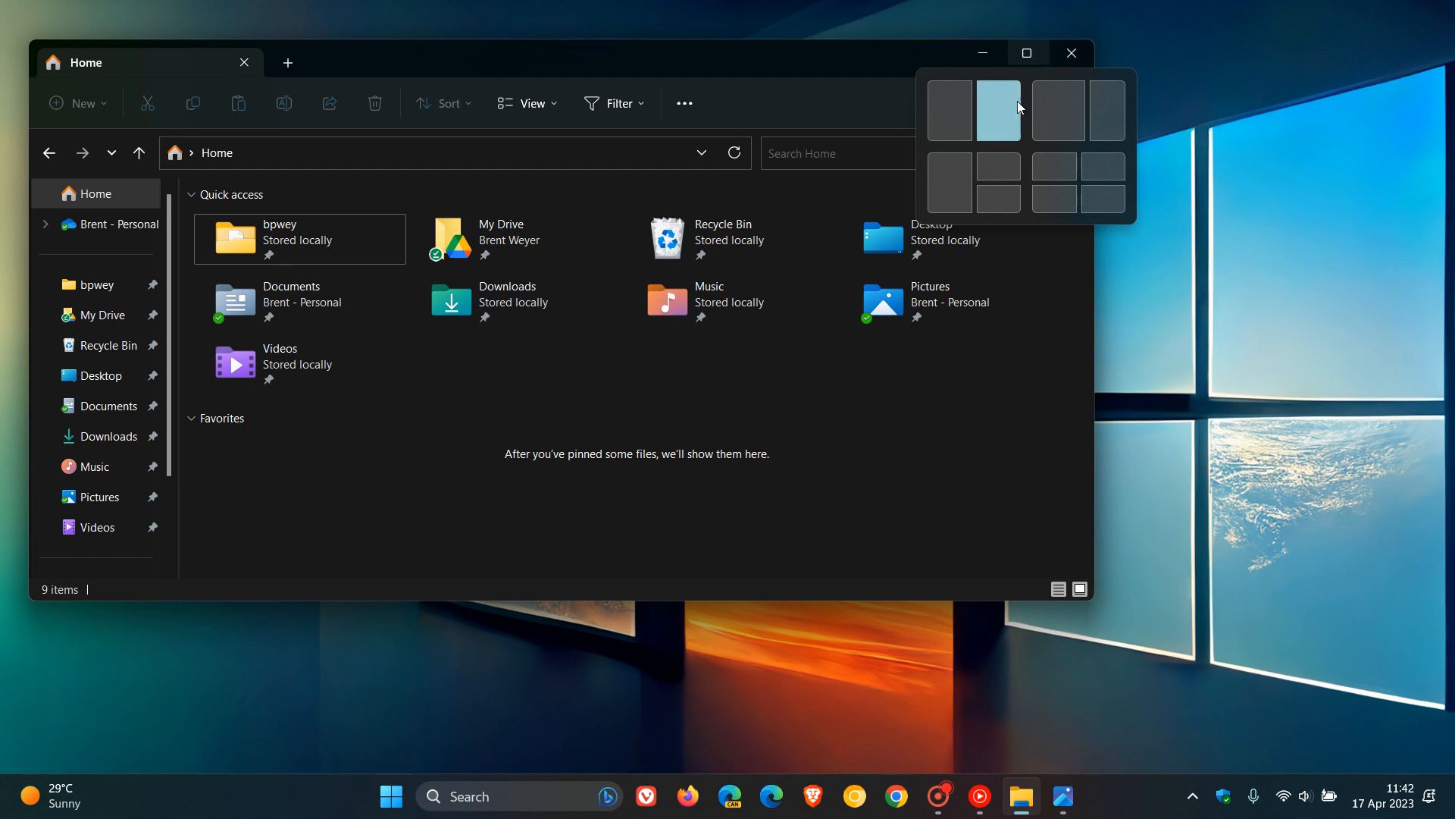
- Snap the Home window to the right half, then minimize it to show the desktop
{"action": "left_click", "coordinate": [999, 109]}
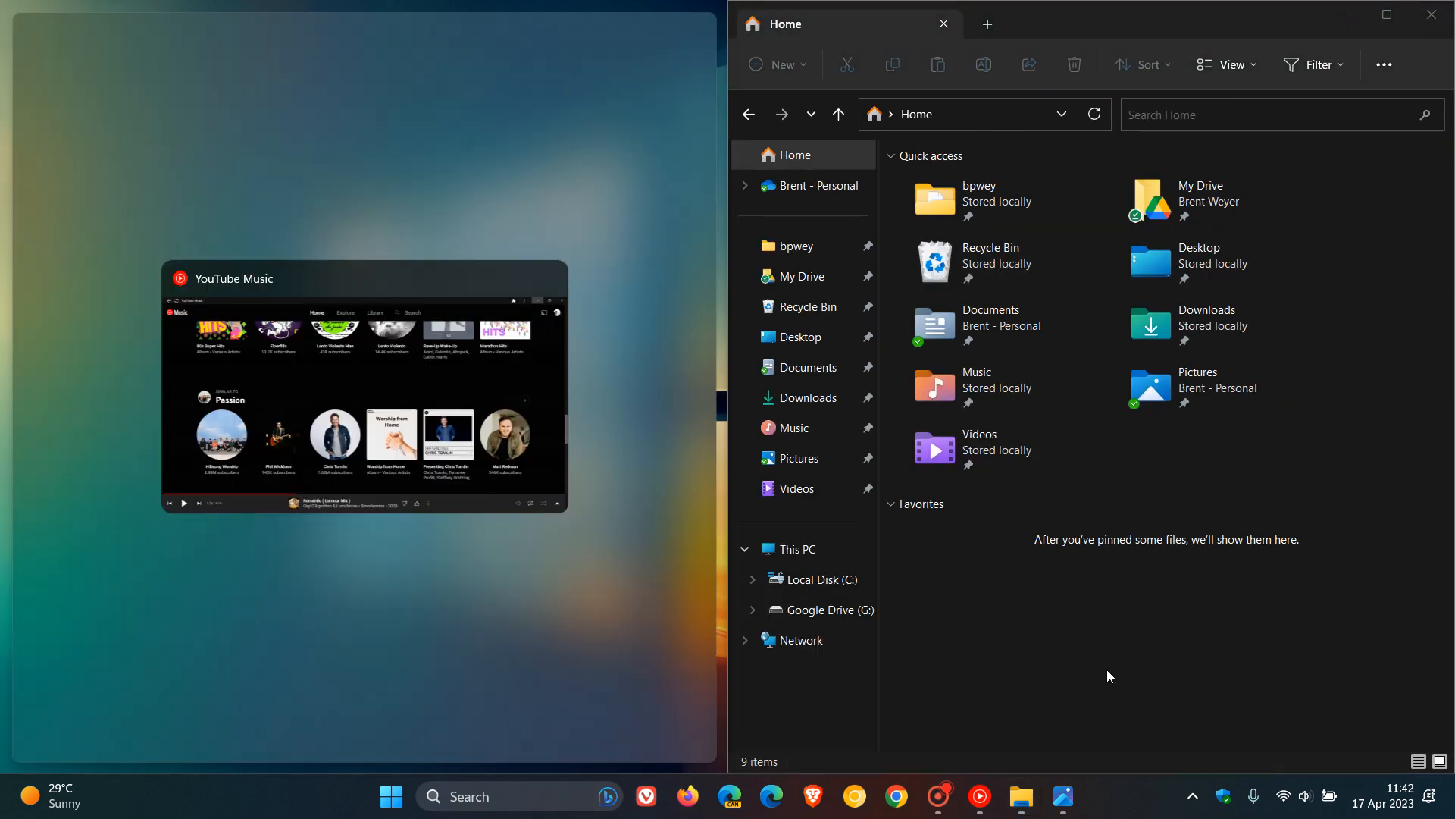
{"action": "mouse_move", "coordinate": [1155, 666]}
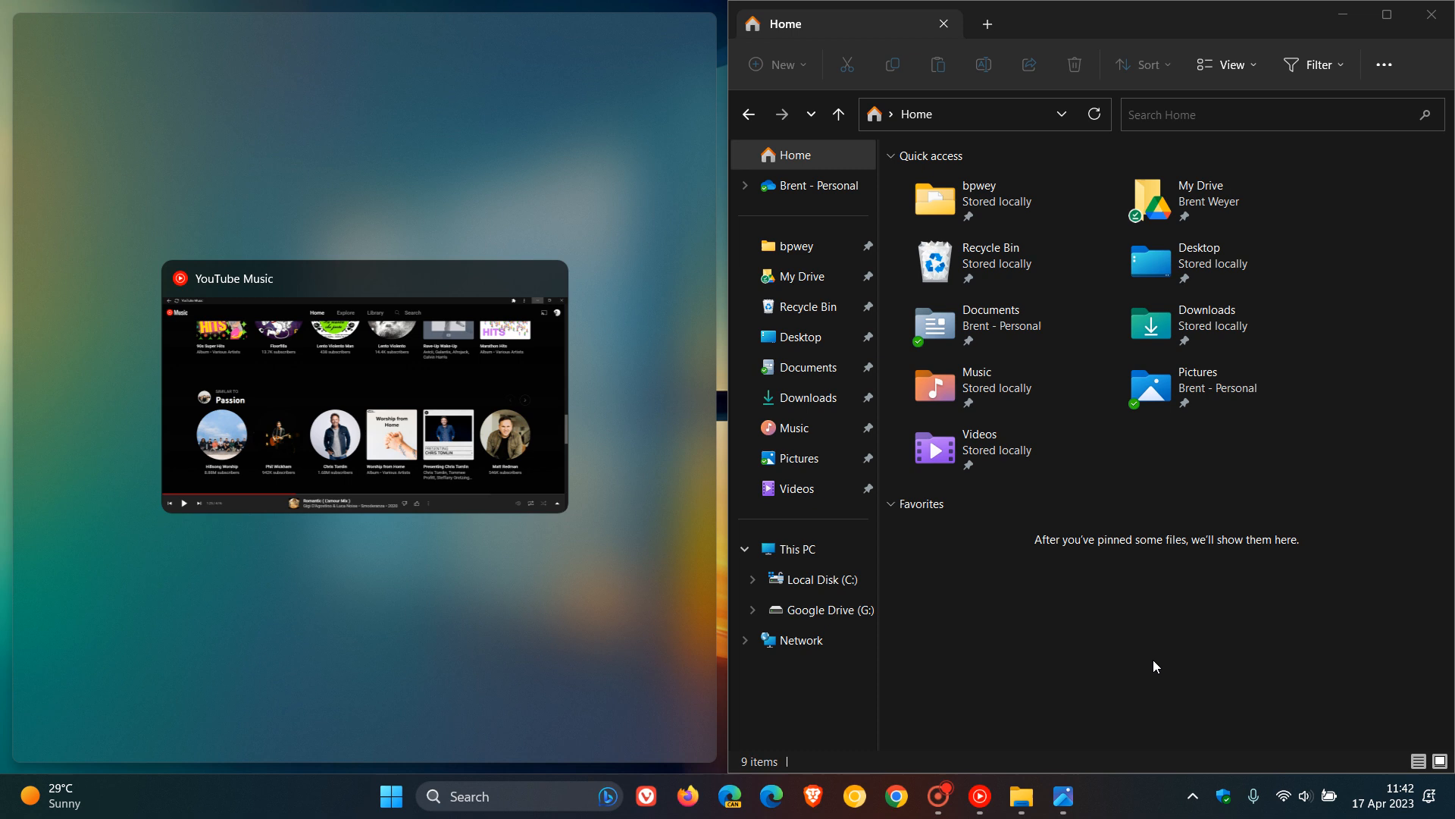
{"action": "mouse_move", "coordinate": [1400, 287]}
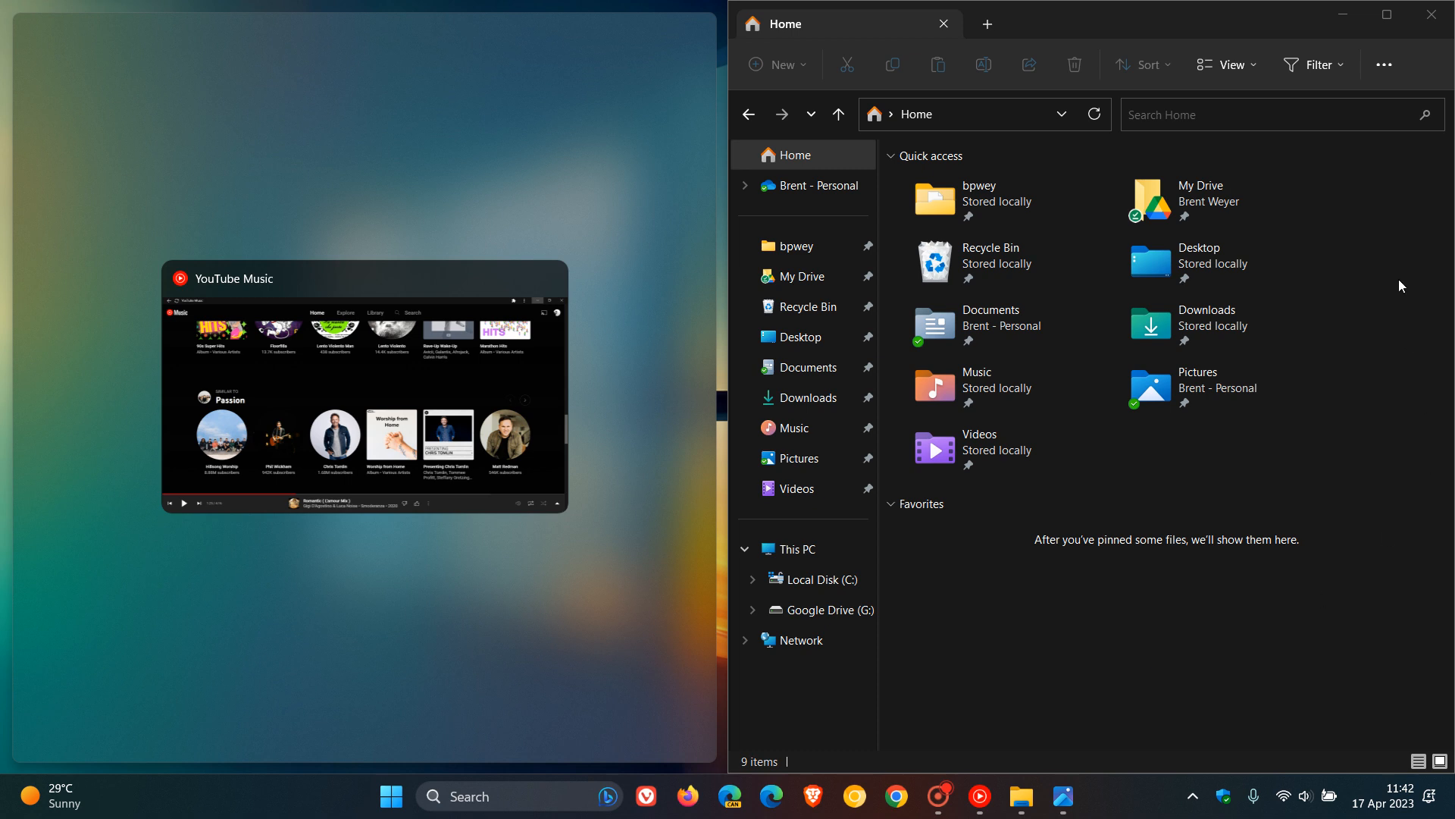
{"action": "mouse_move", "coordinate": [1366, 309]}
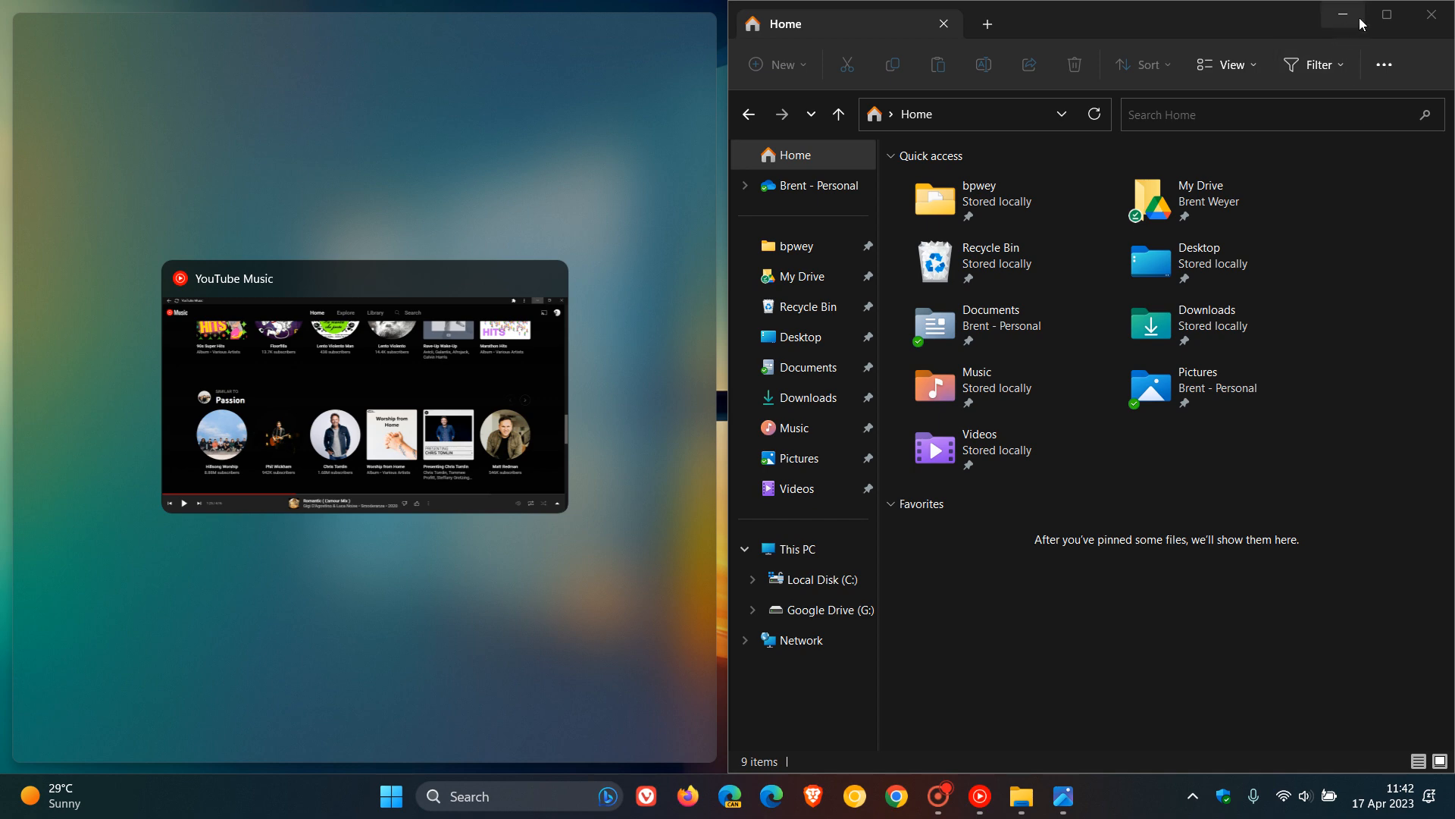
{"action": "left_click", "coordinate": [1384, 14]}
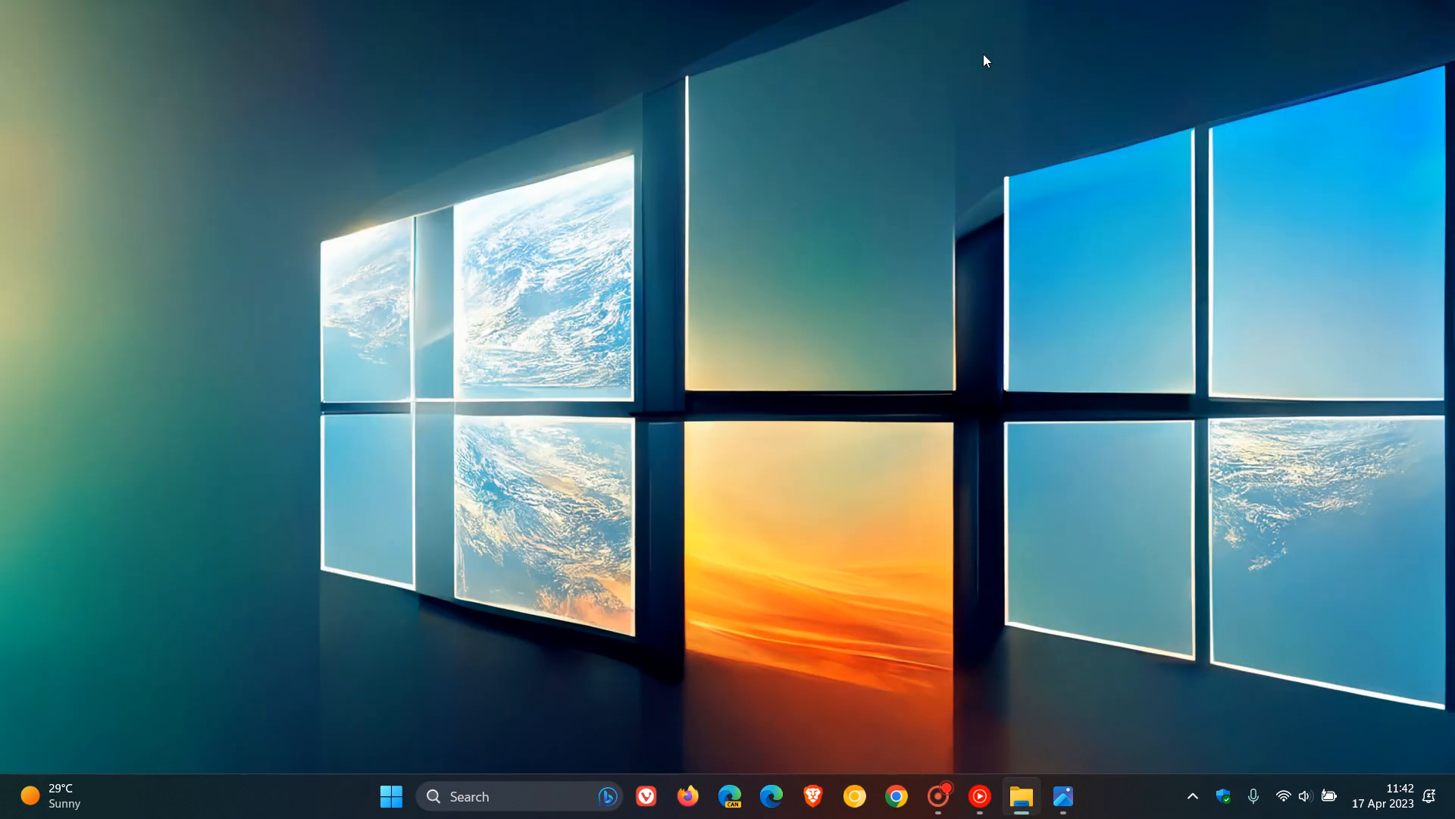
{"action": "mouse_move", "coordinate": [968, 358]}
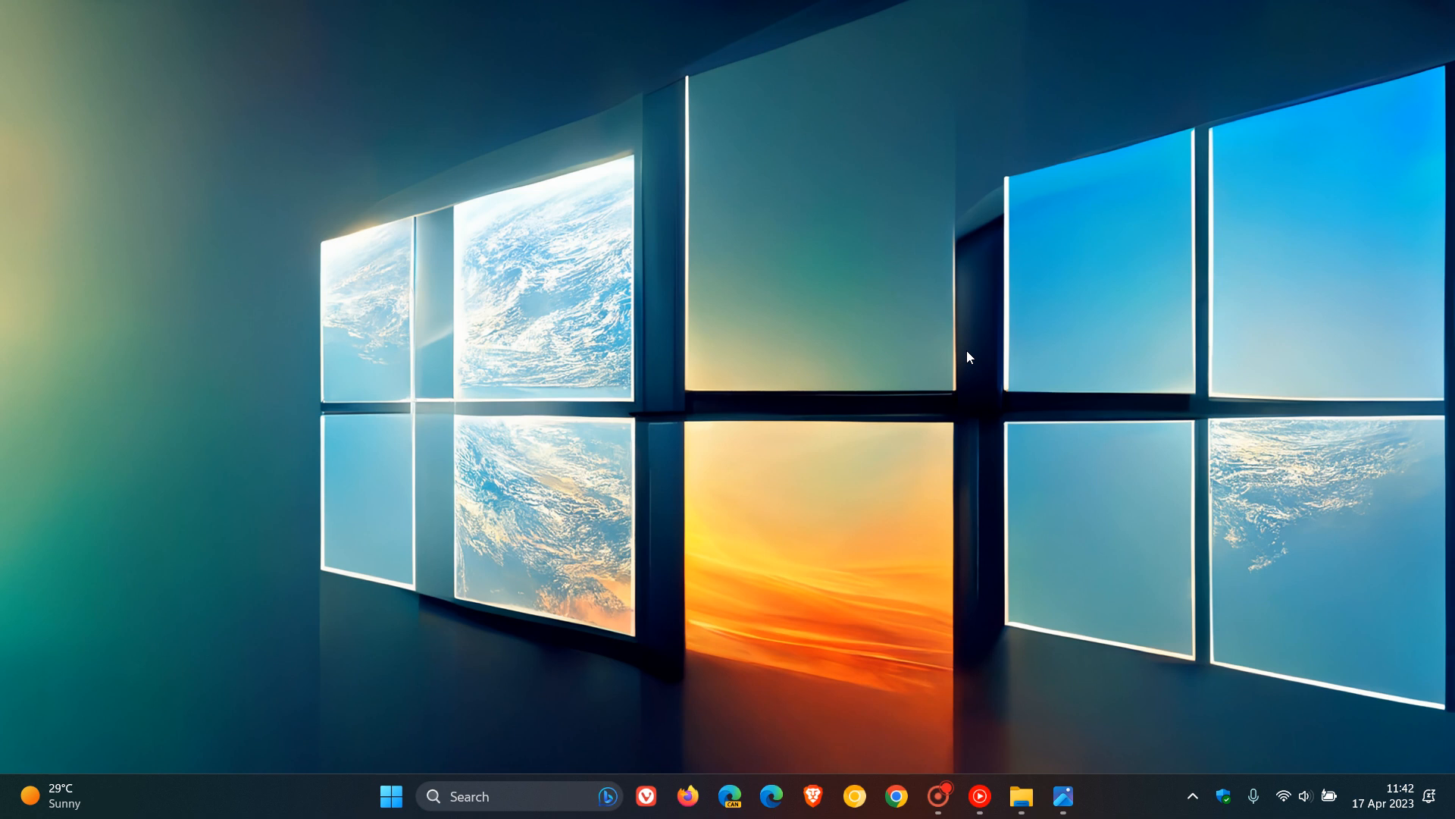
{"action": "mouse_move", "coordinate": [839, 404]}
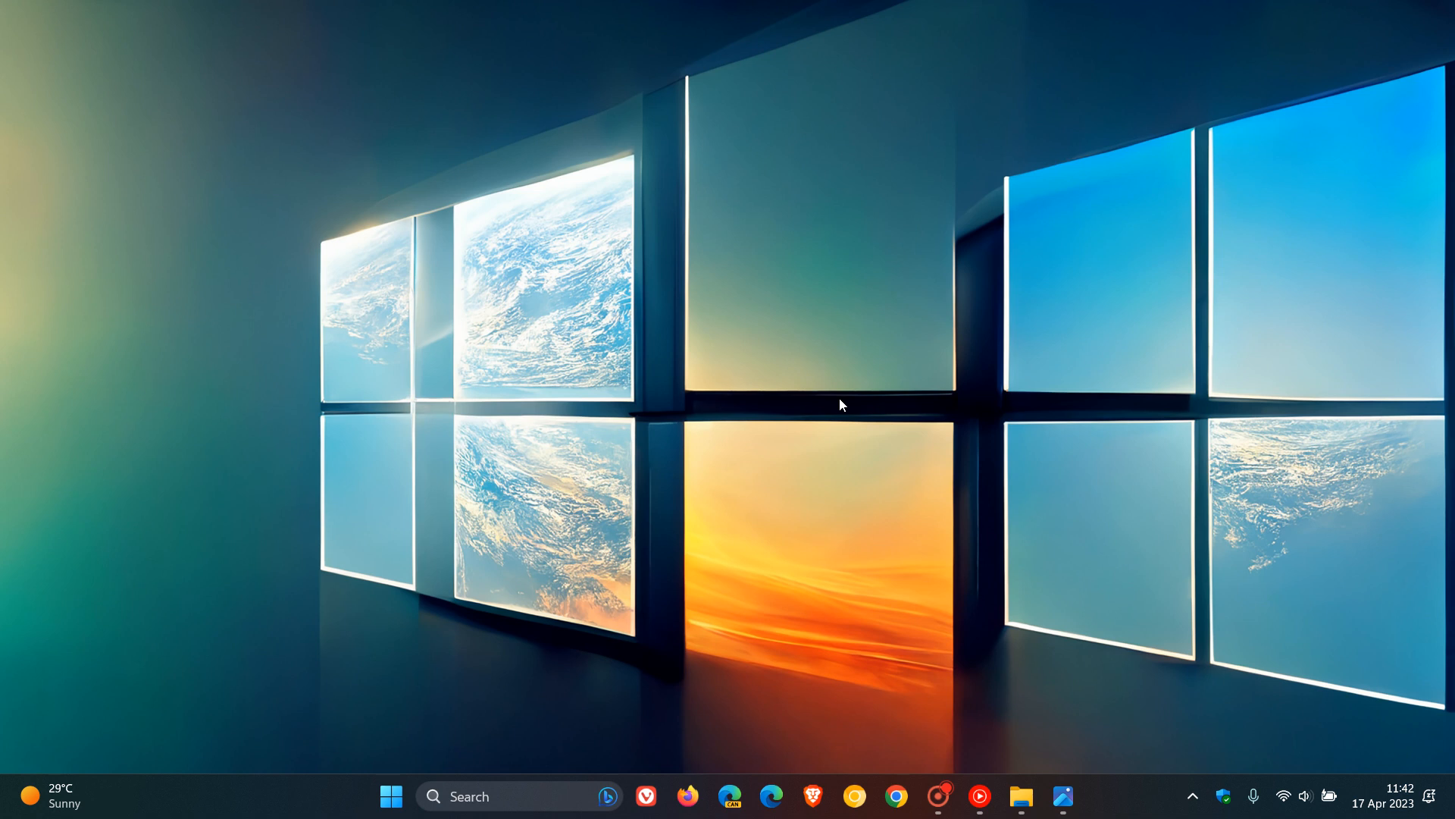
{"action": "mouse_move", "coordinate": [1020, 796]}
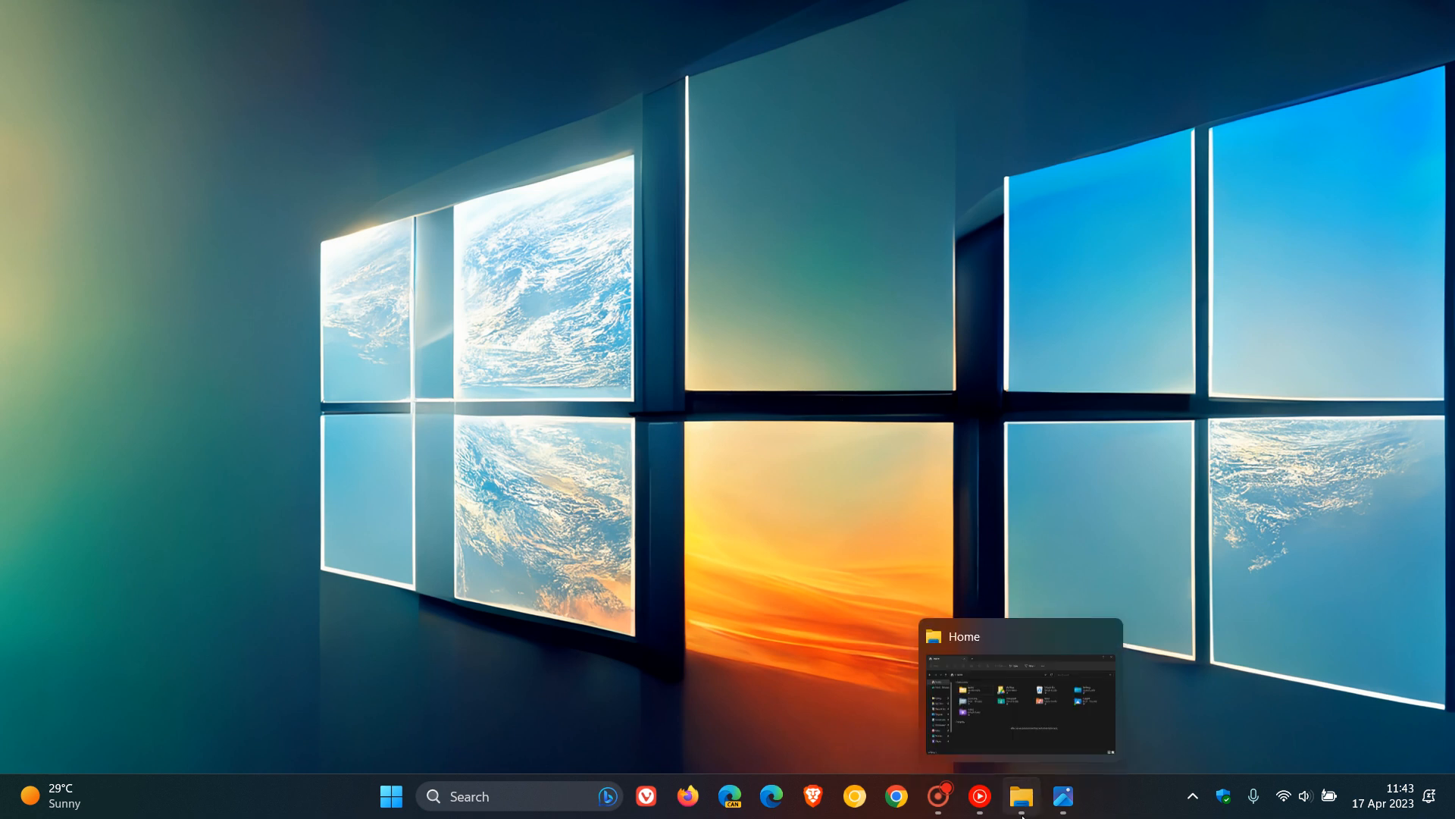
- Restore the Home window, maximize it, then return it to its previous floating size
{"action": "left_click", "coordinate": [1020, 796]}
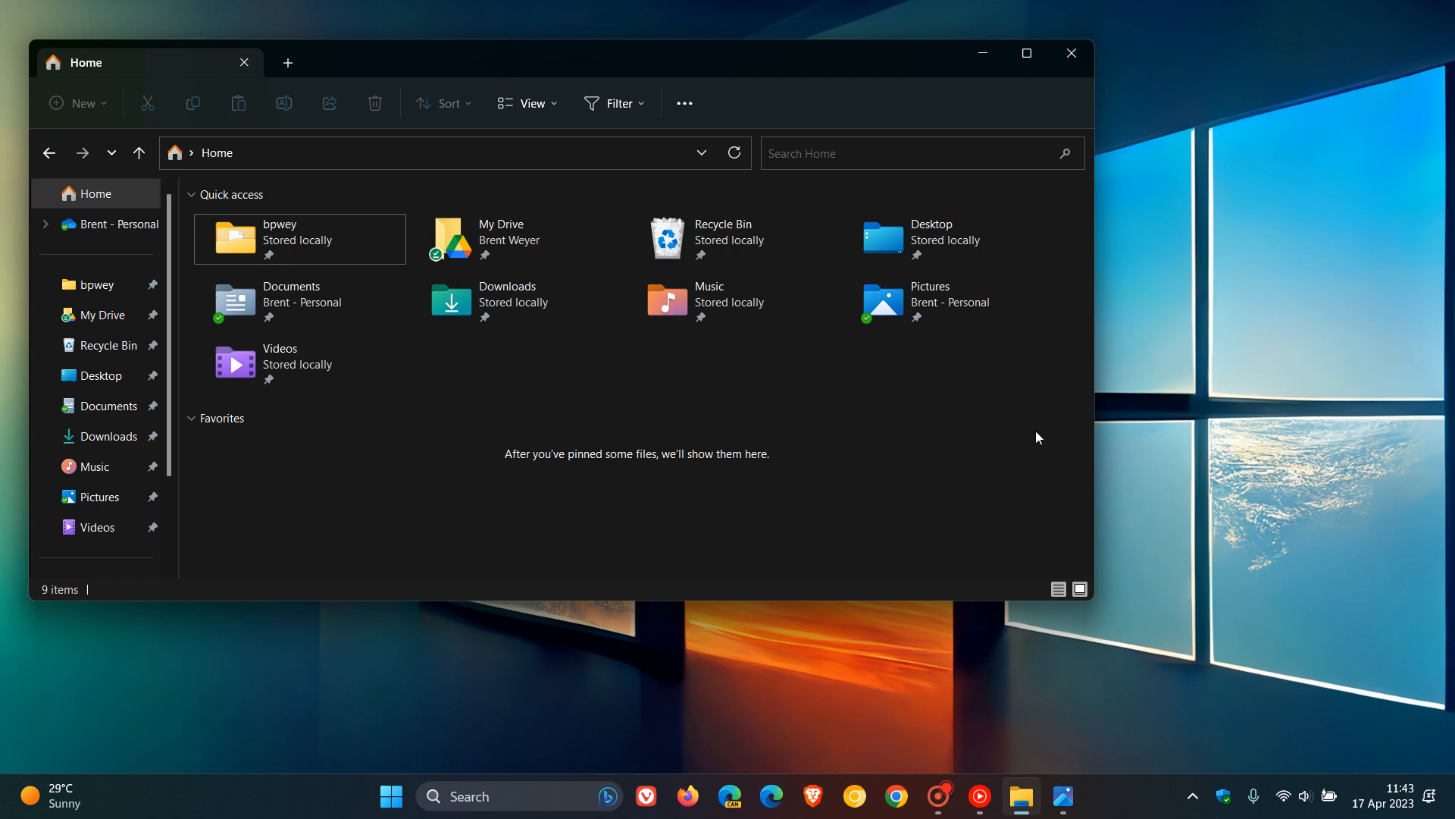
{"action": "mouse_move", "coordinate": [1026, 53]}
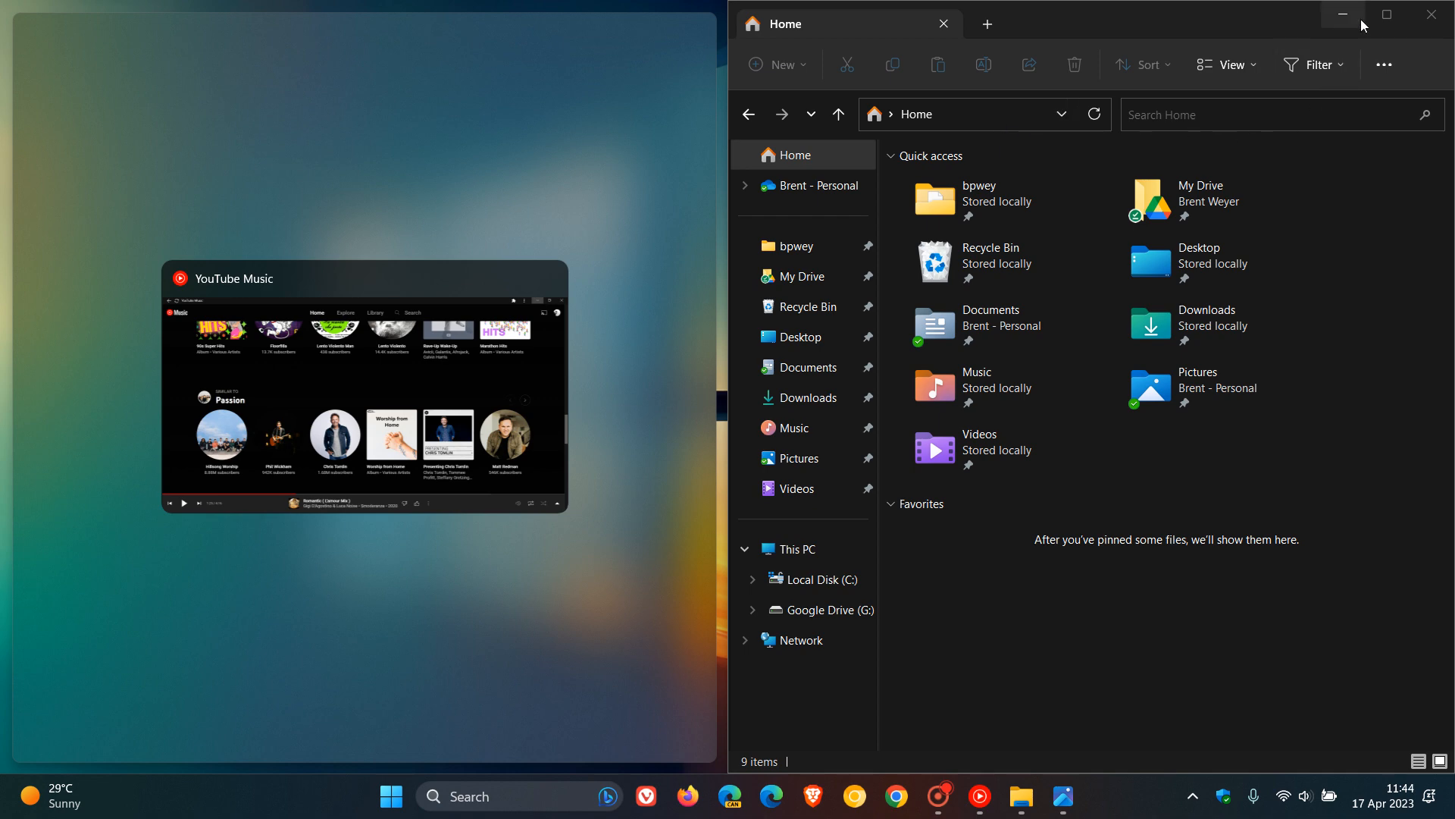
{"action": "left_click", "coordinate": [1385, 13]}
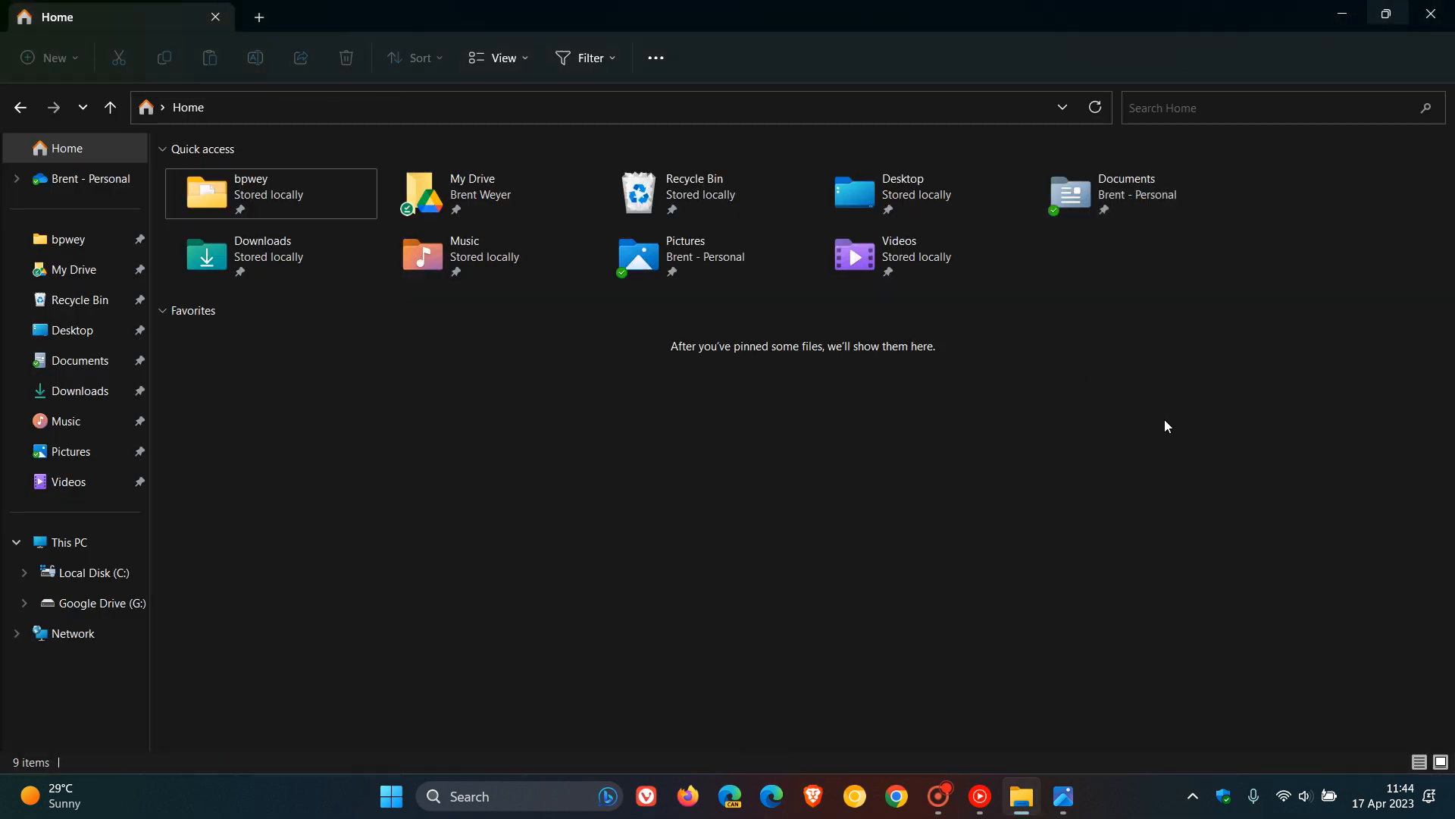
{"action": "left_click", "coordinate": [1386, 13]}
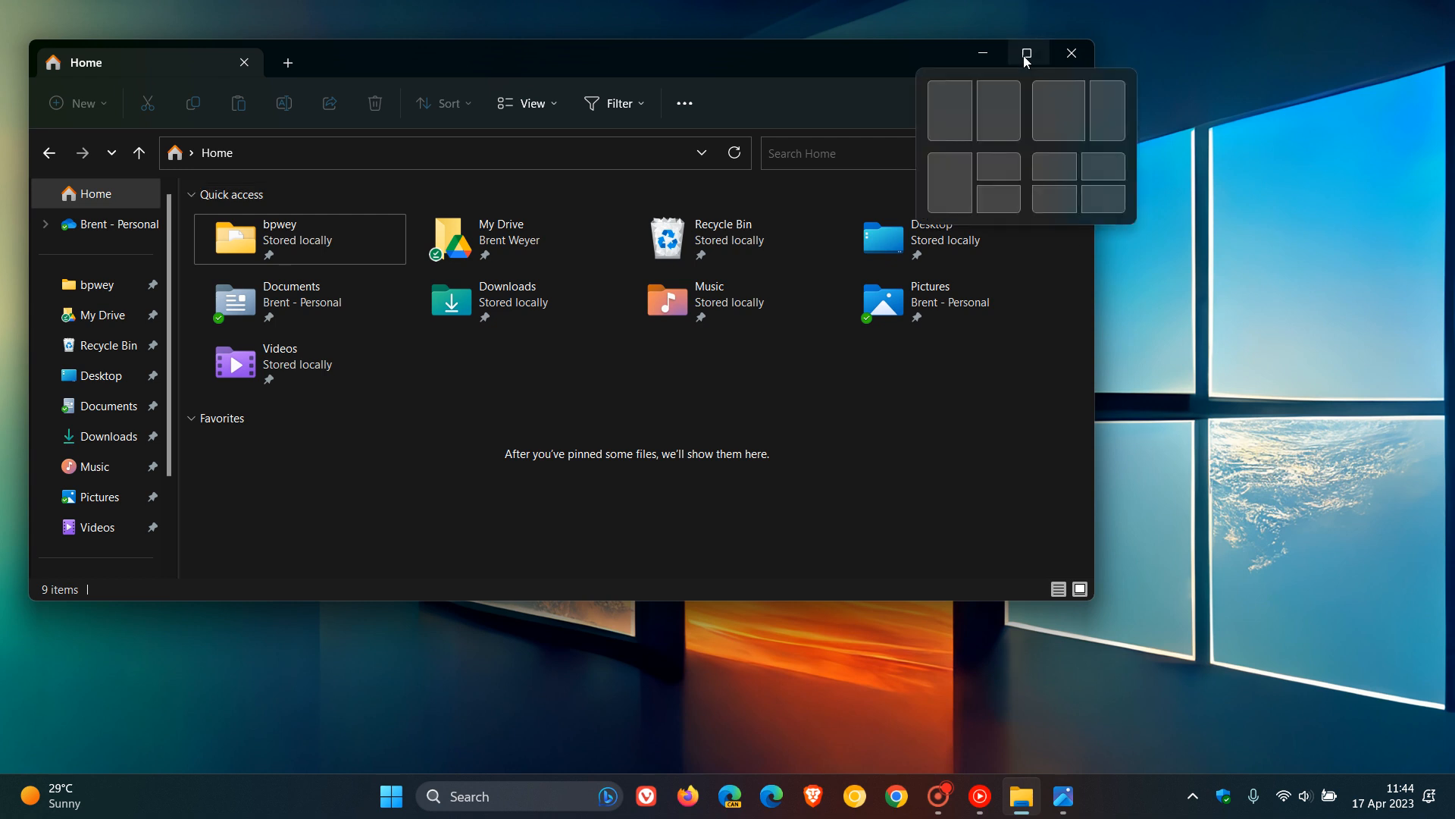
{"action": "mouse_move", "coordinate": [1254, 84]}
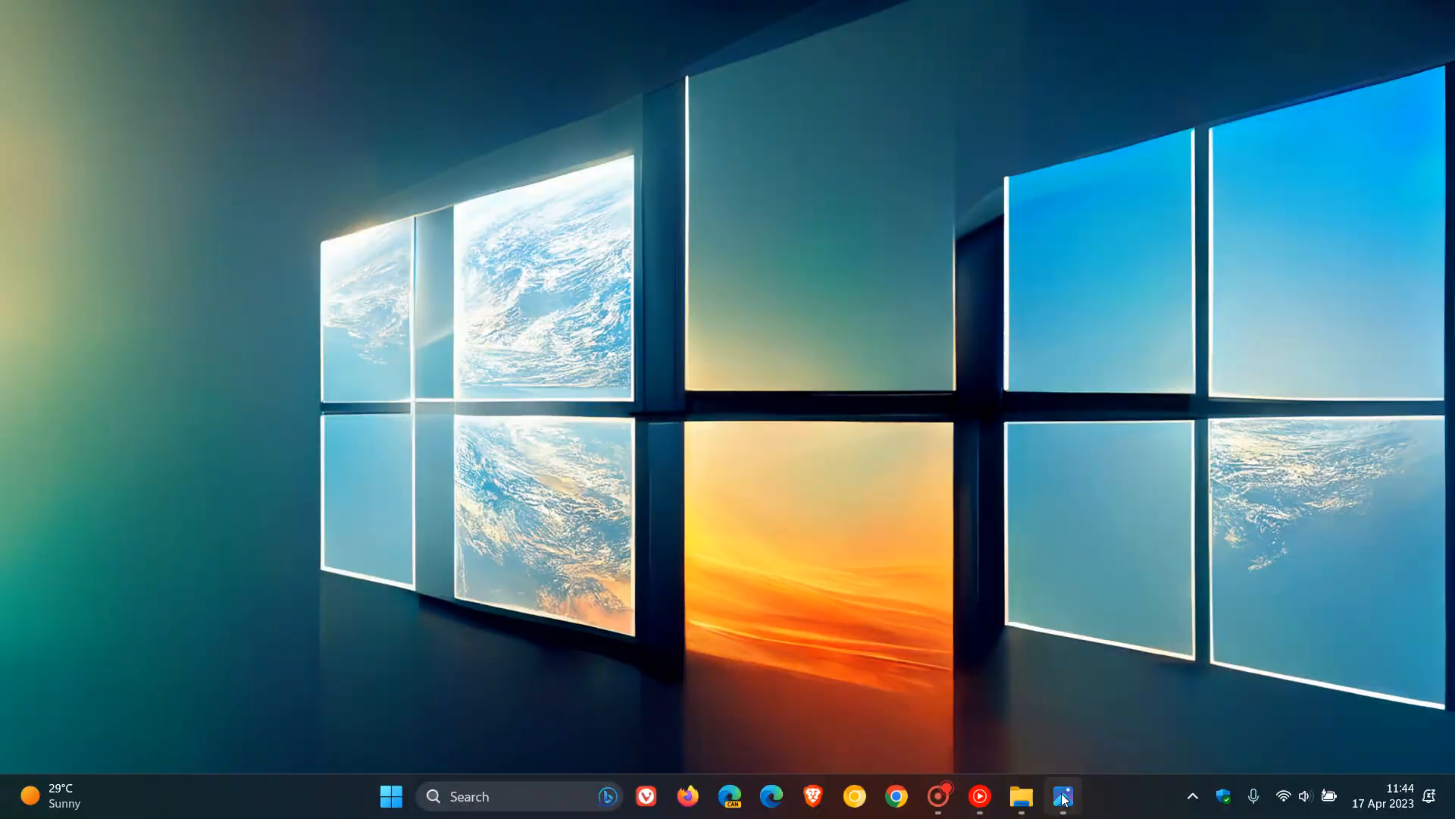
- View the Smart Snap screenshot in Photos, then close it to clear the desktop
{"action": "left_click", "coordinate": [1063, 796]}
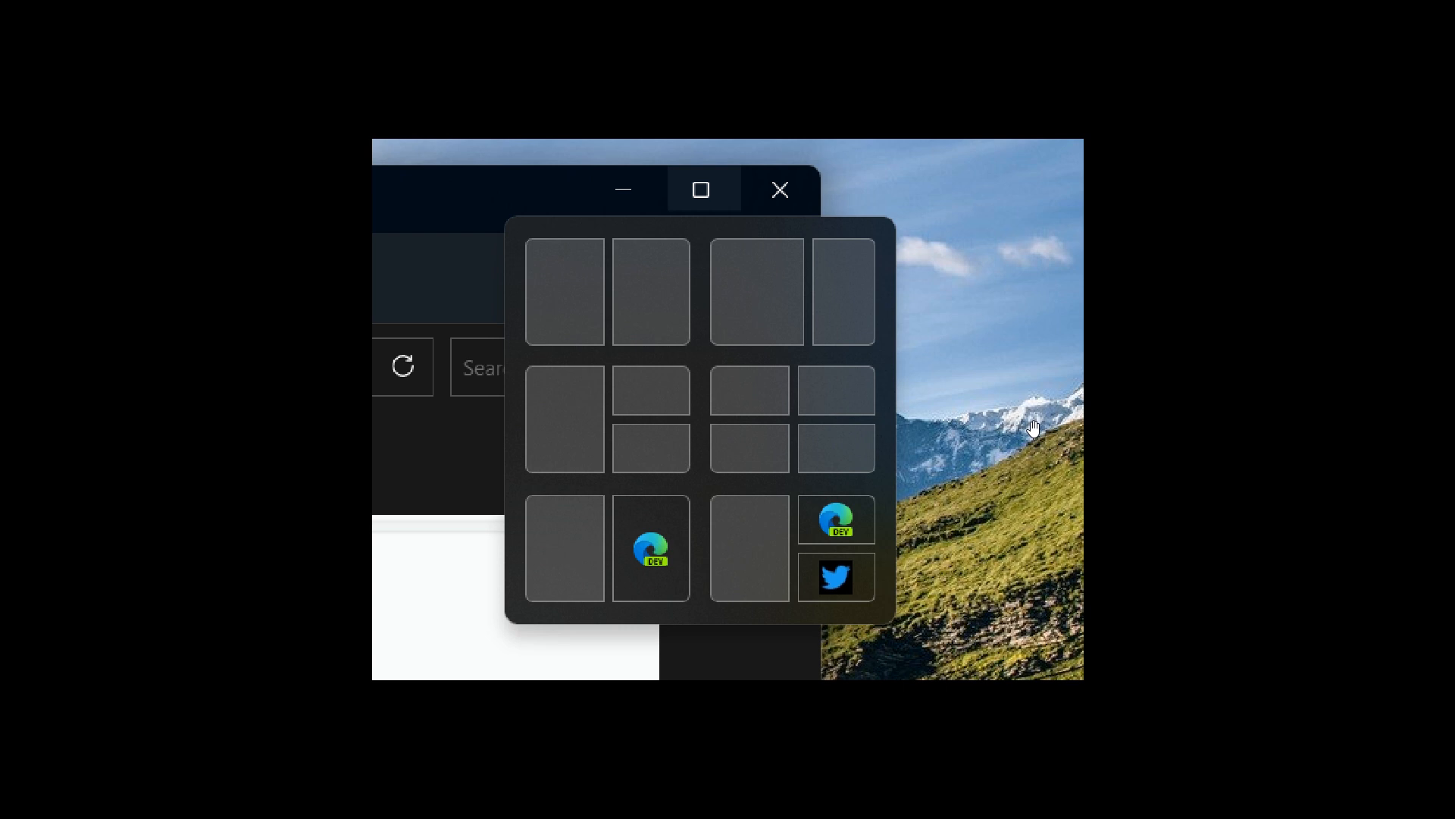
{"action": "mouse_move", "coordinate": [806, 300]}
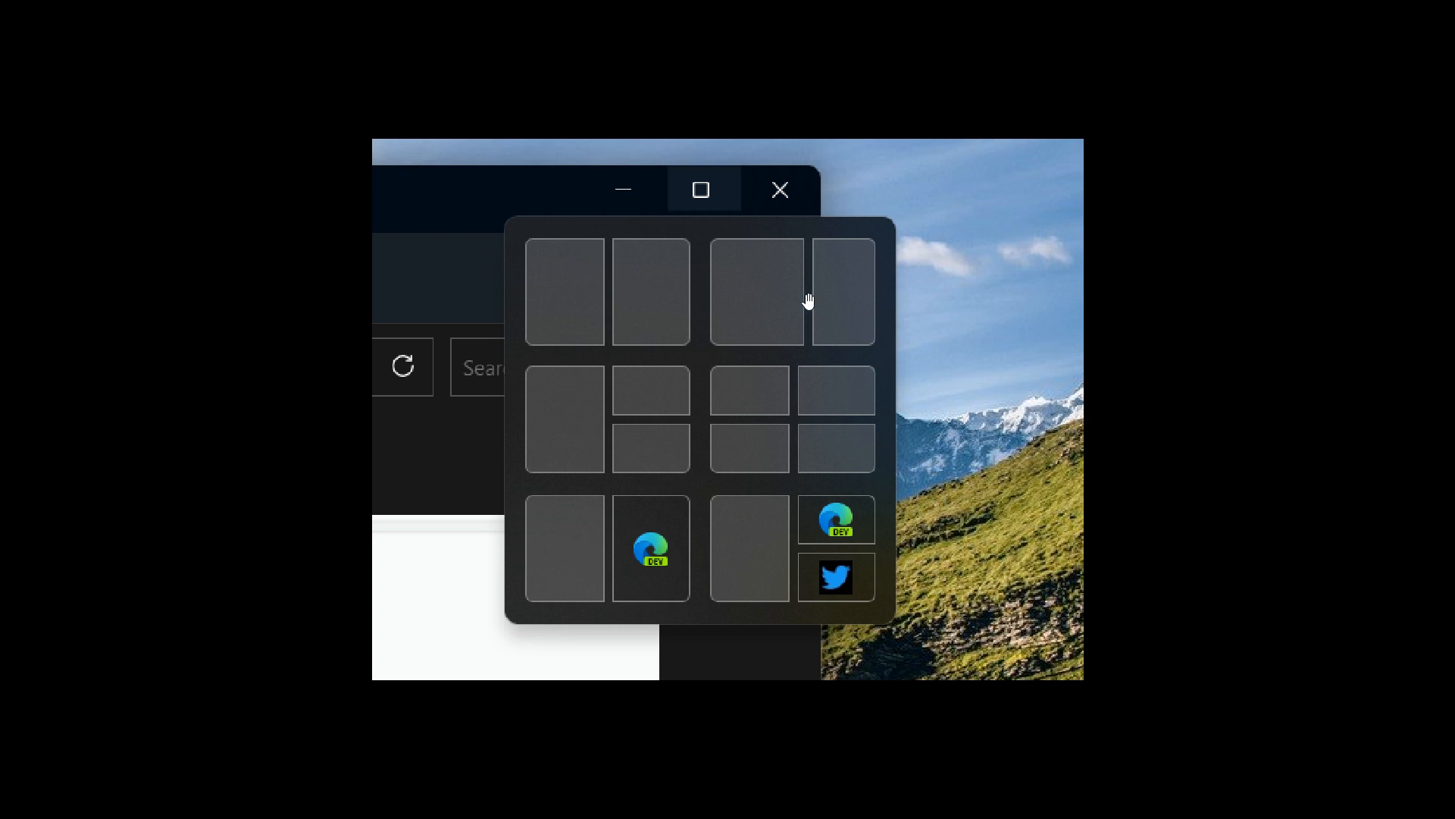
{"action": "mouse_move", "coordinate": [852, 320]}
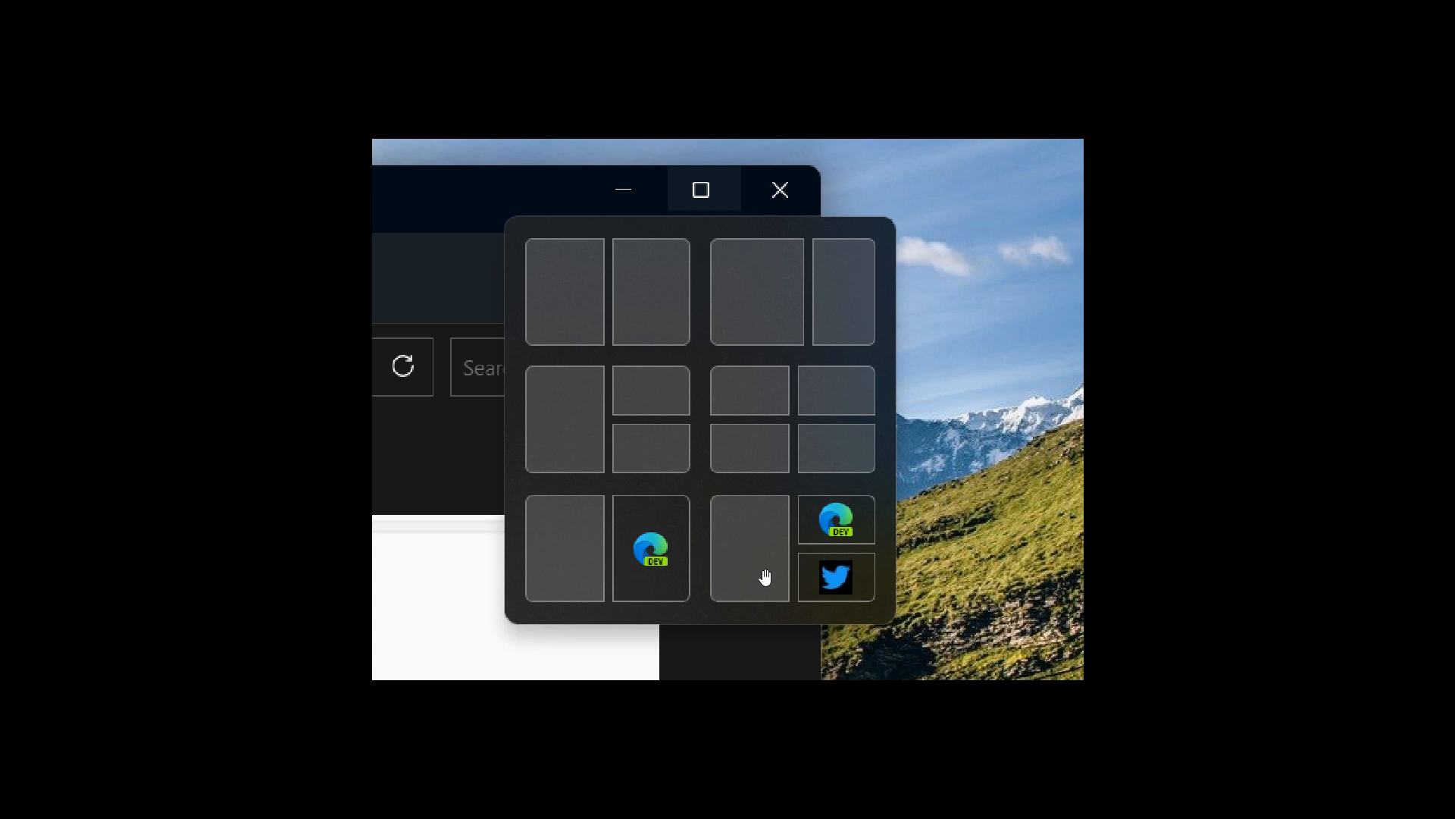
{"action": "mouse_move", "coordinate": [764, 582]}
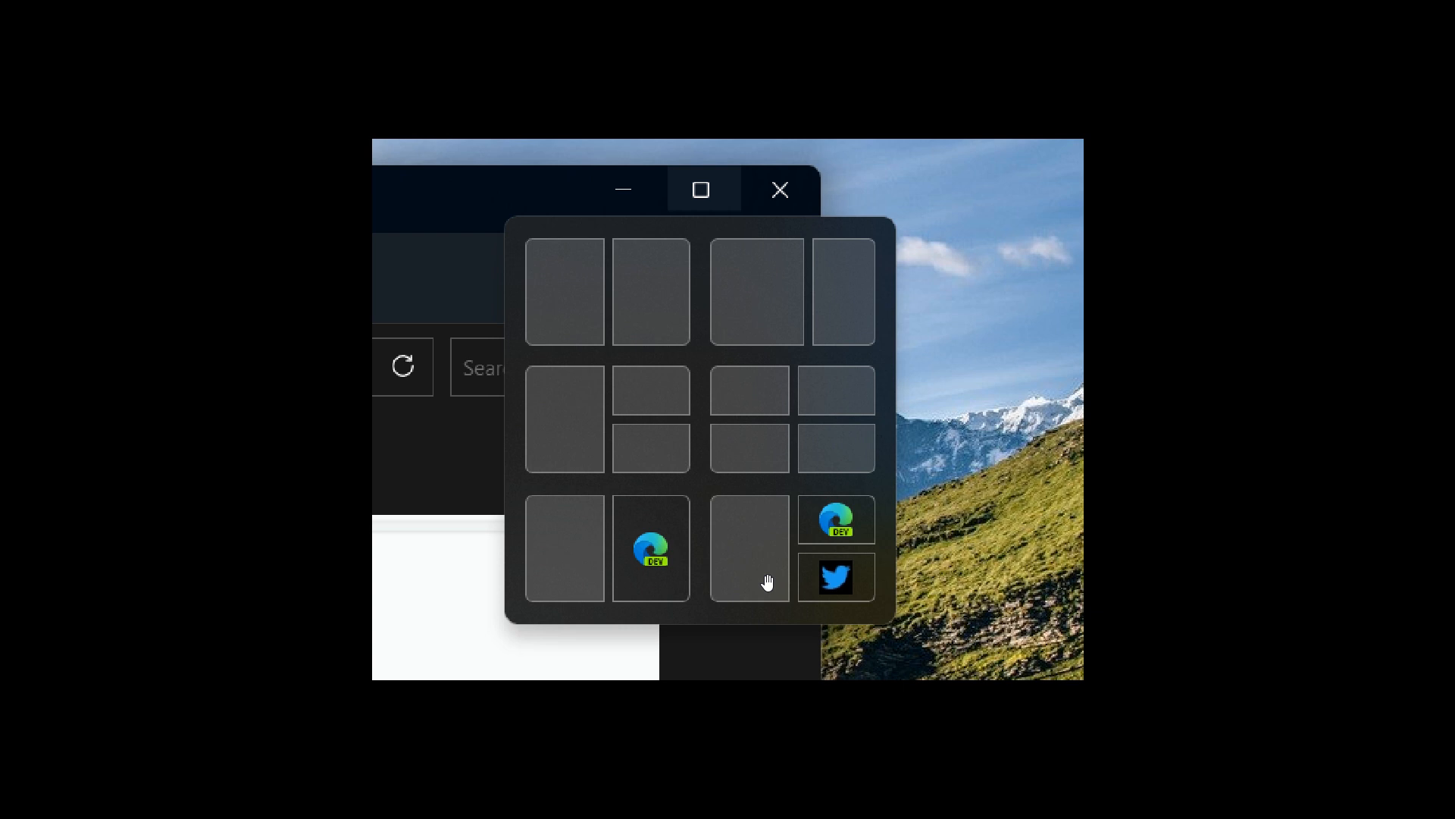
{"action": "mouse_move", "coordinate": [616, 555]}
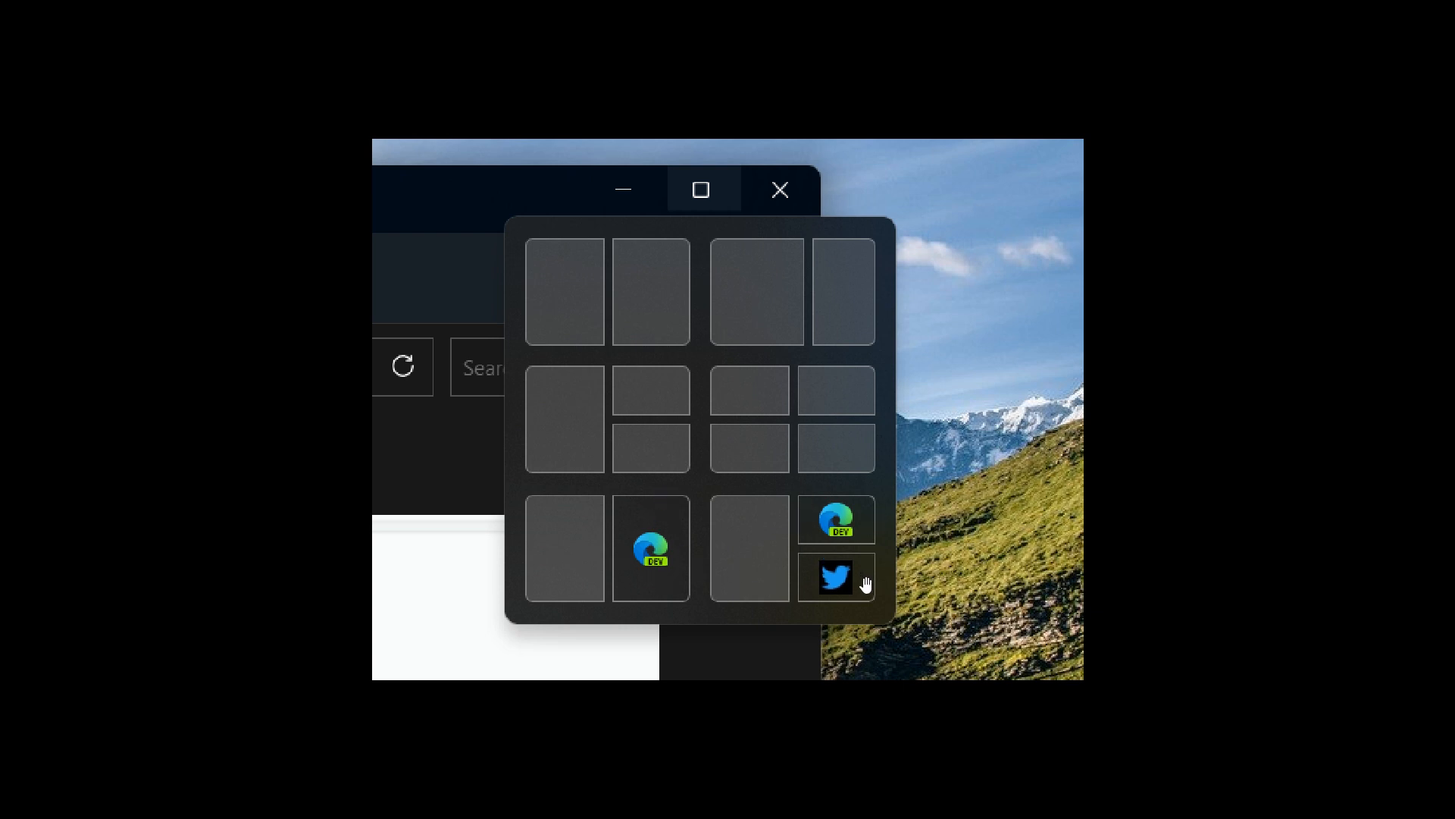
{"action": "mouse_move", "coordinate": [655, 547]}
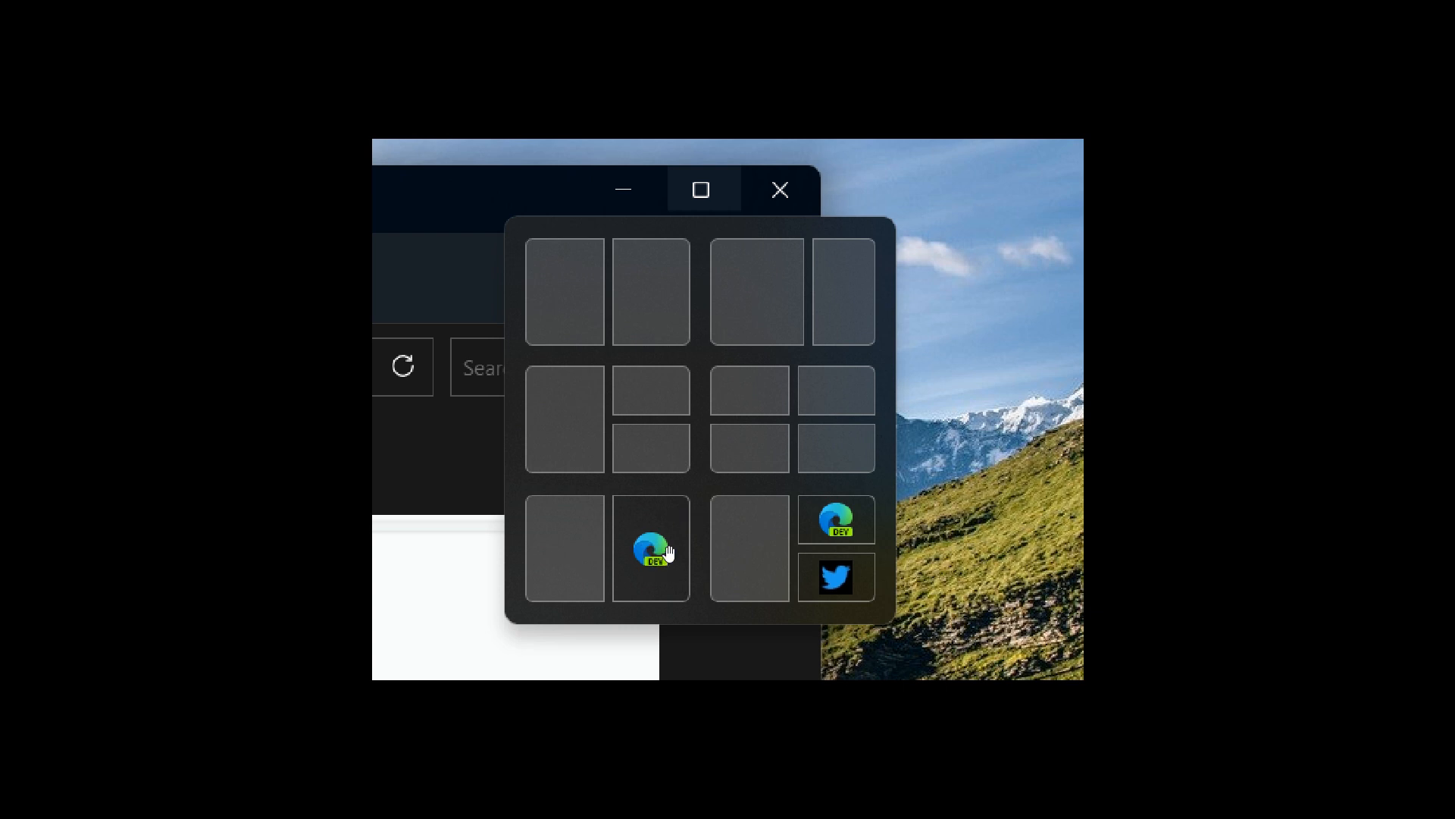
{"action": "mouse_move", "coordinate": [836, 533]}
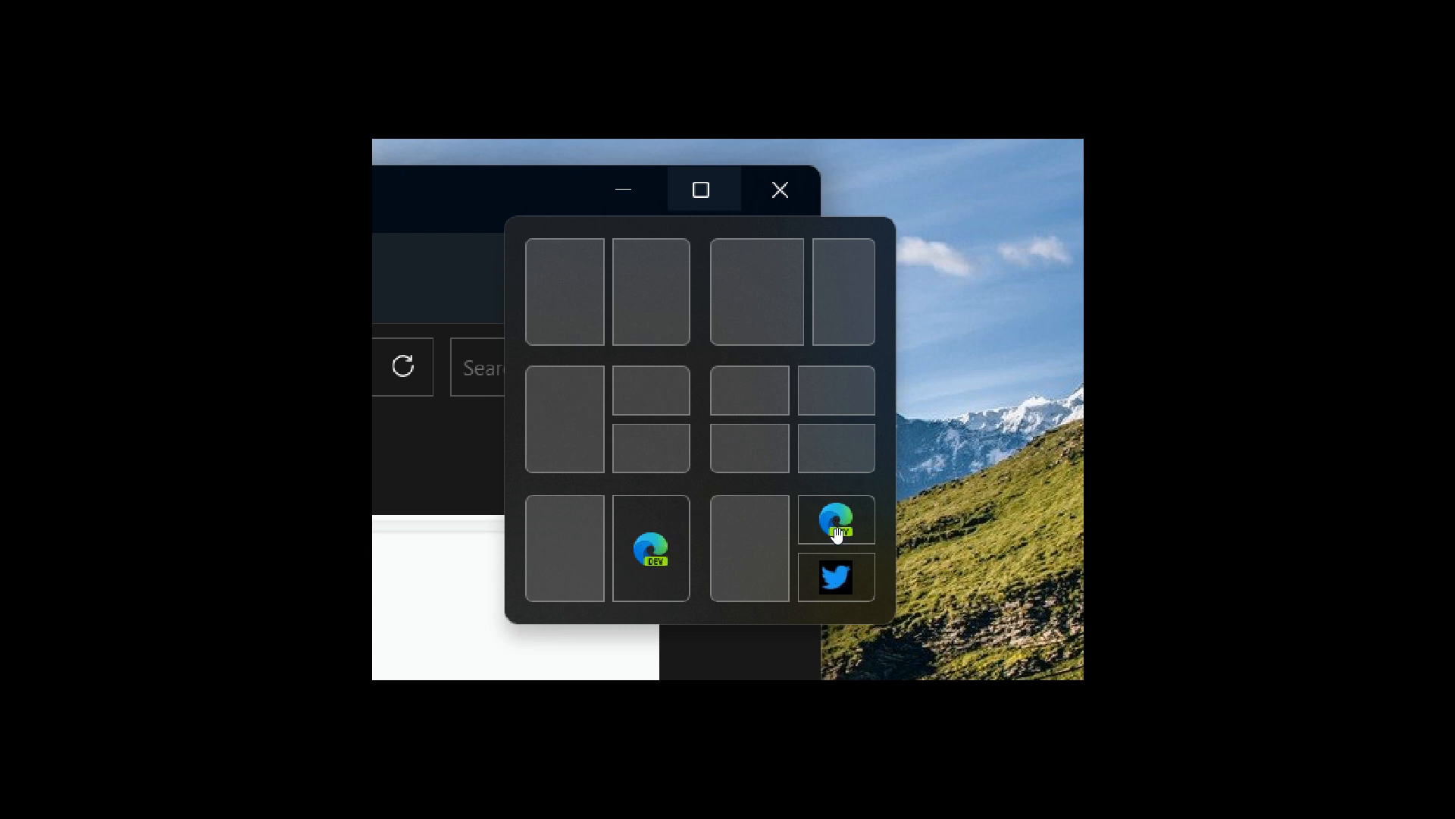
{"action": "mouse_move", "coordinate": [592, 600]}
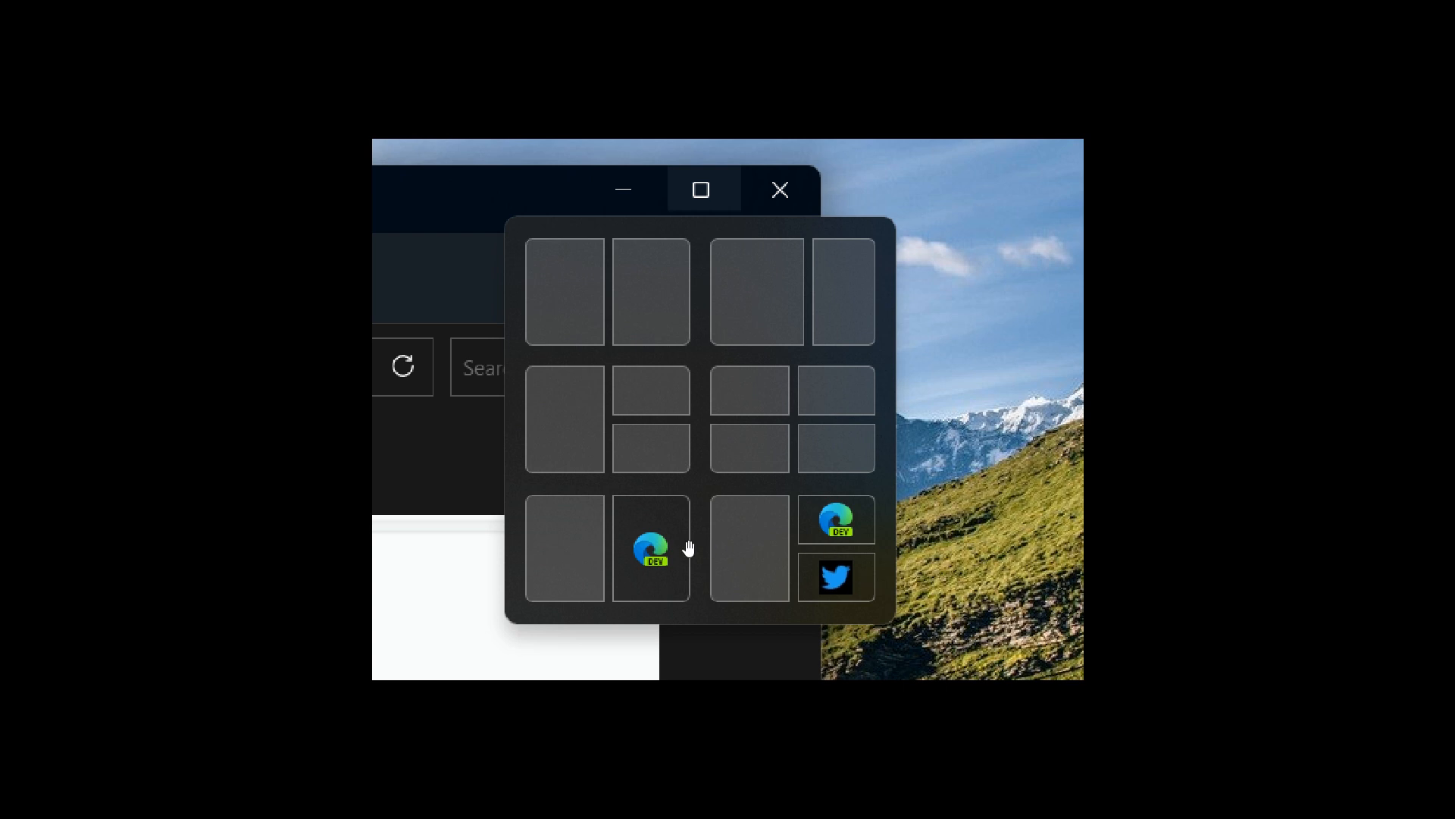
{"action": "mouse_move", "coordinate": [844, 581]}
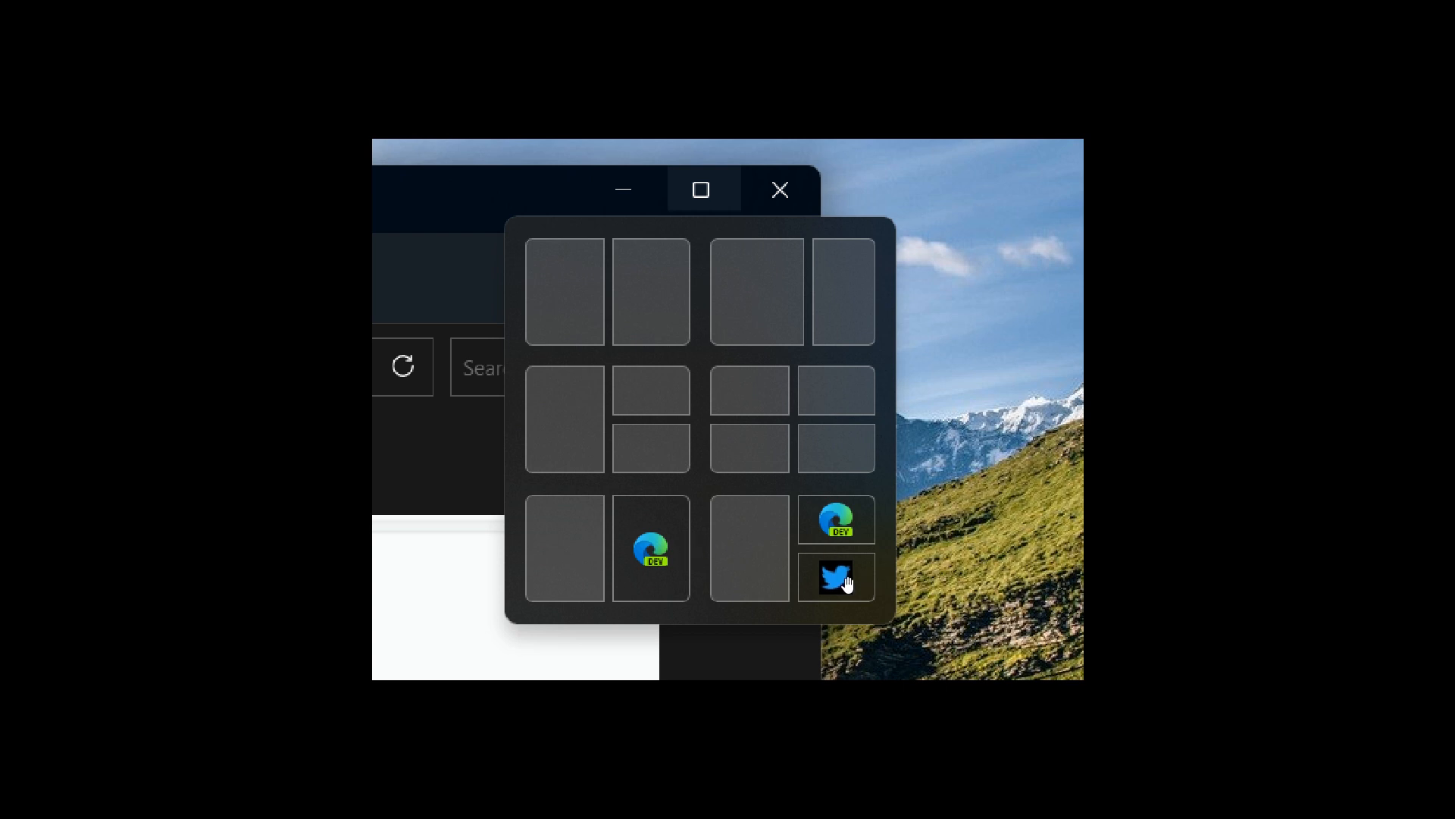
{"action": "mouse_move", "coordinate": [850, 531]}
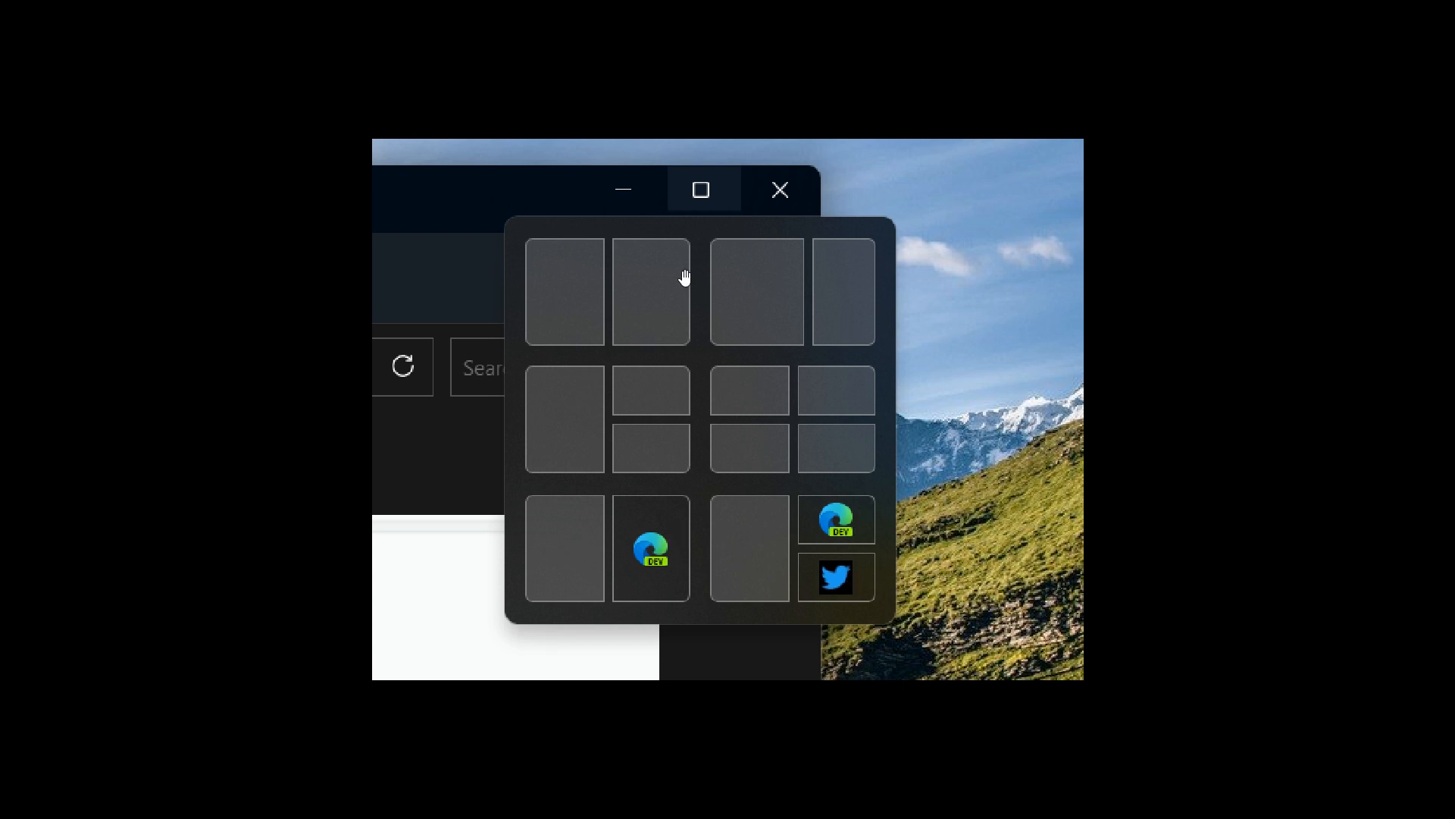
{"action": "mouse_move", "coordinate": [788, 361]}
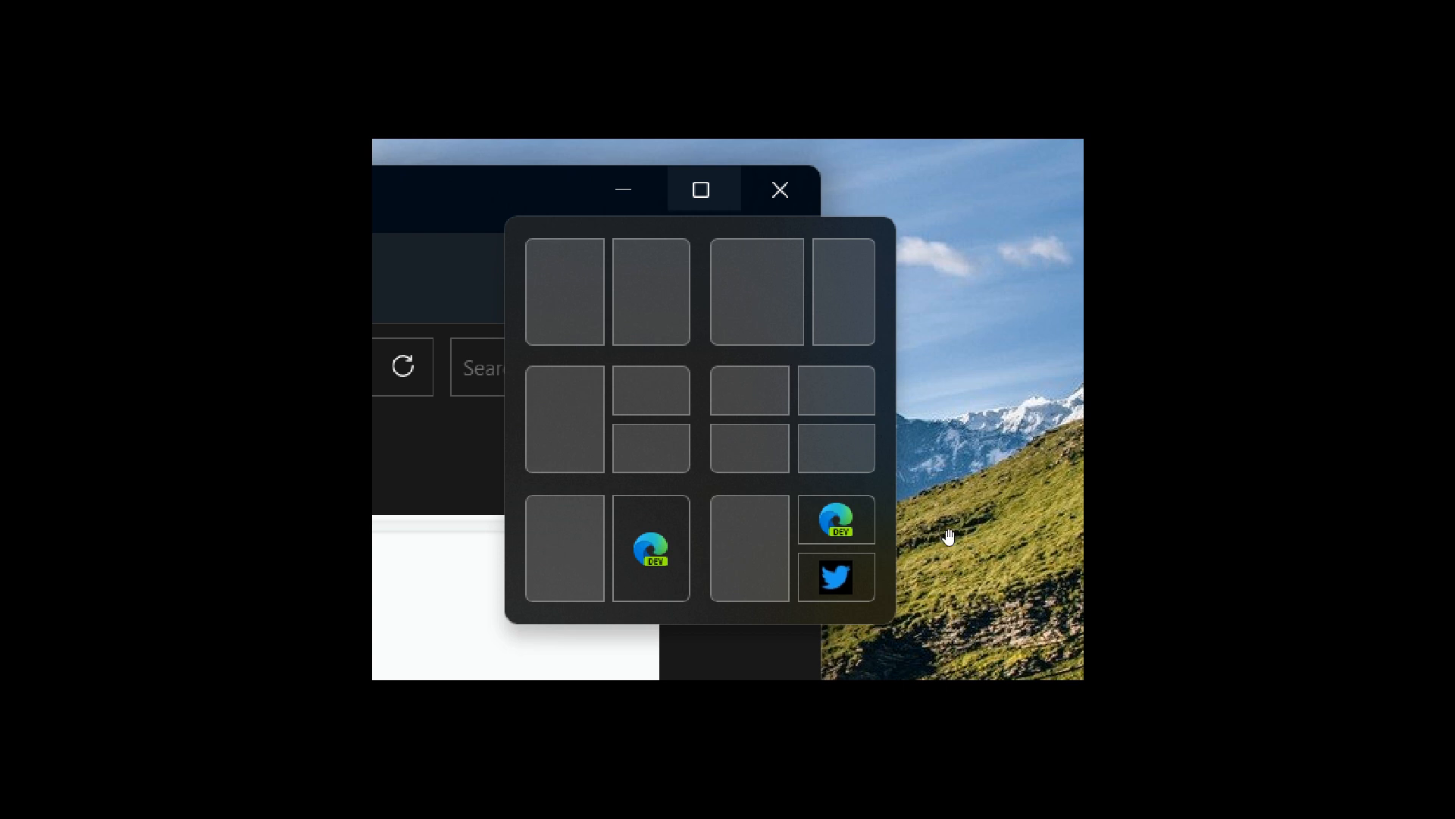
{"action": "left_click", "coordinate": [777, 190]}
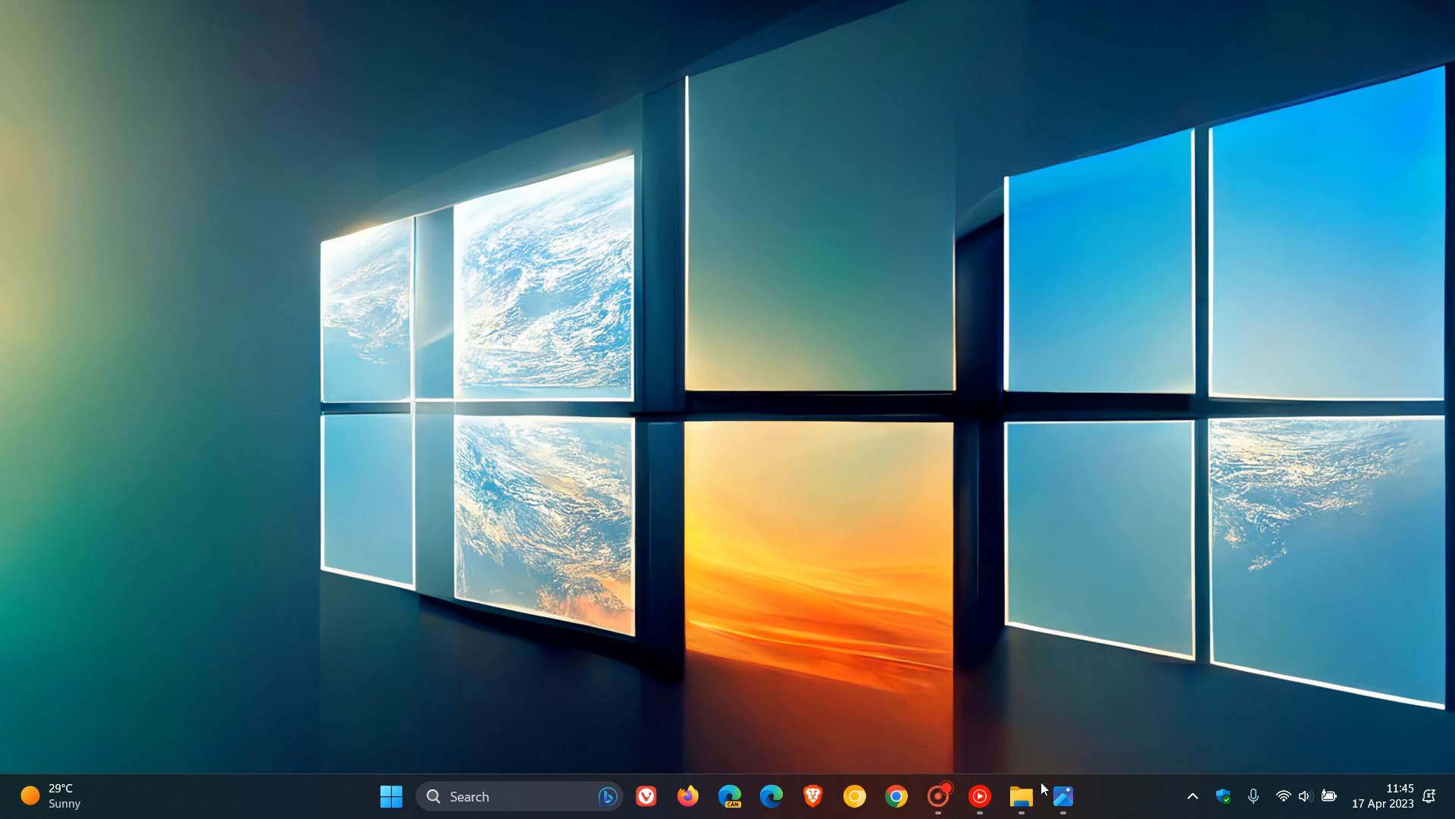
{"action": "left_click", "coordinate": [1020, 796]}
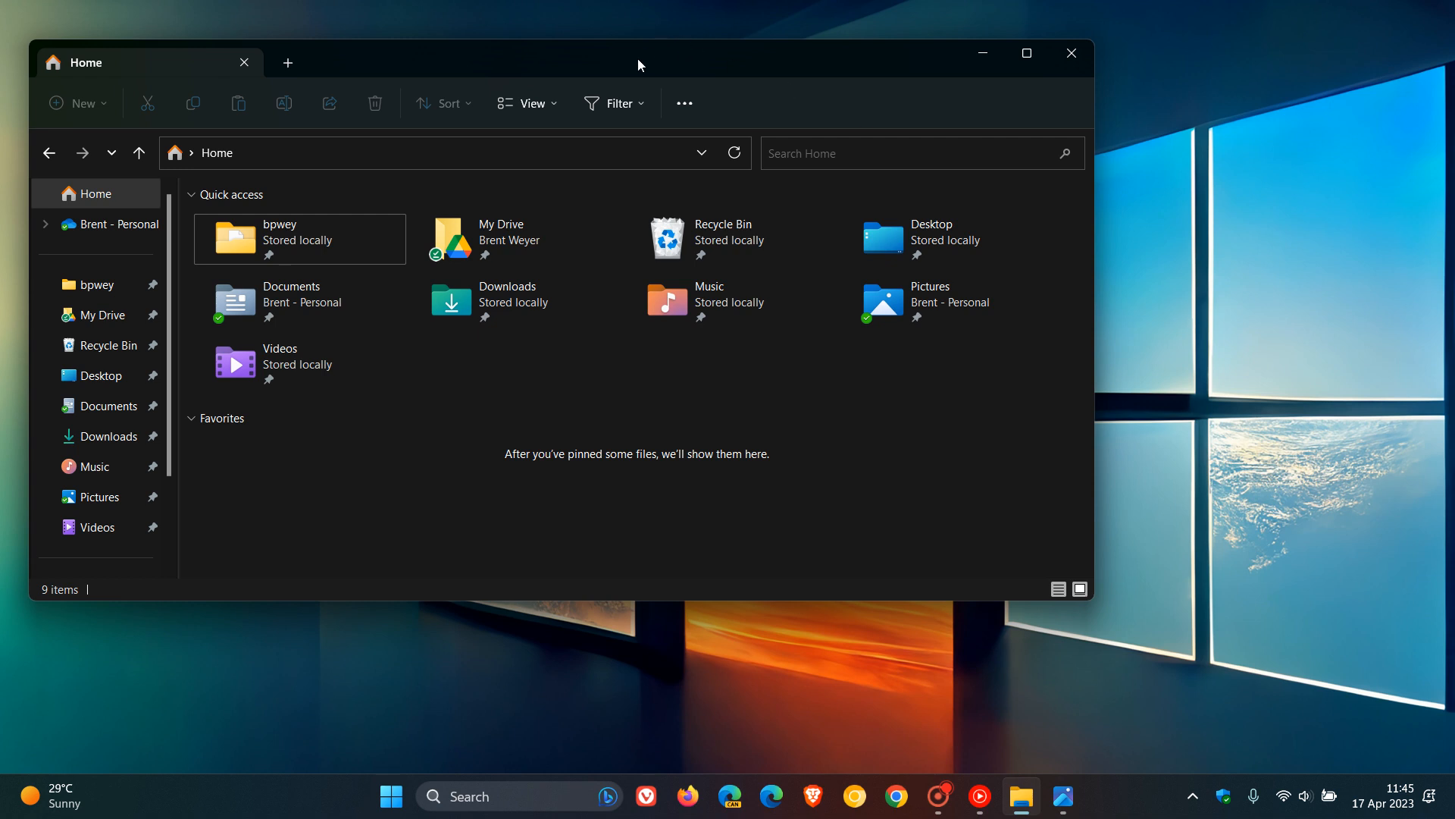
{"action": "left_click_drag", "start_coordinate": [638, 66], "coordinate": [708, 154]}
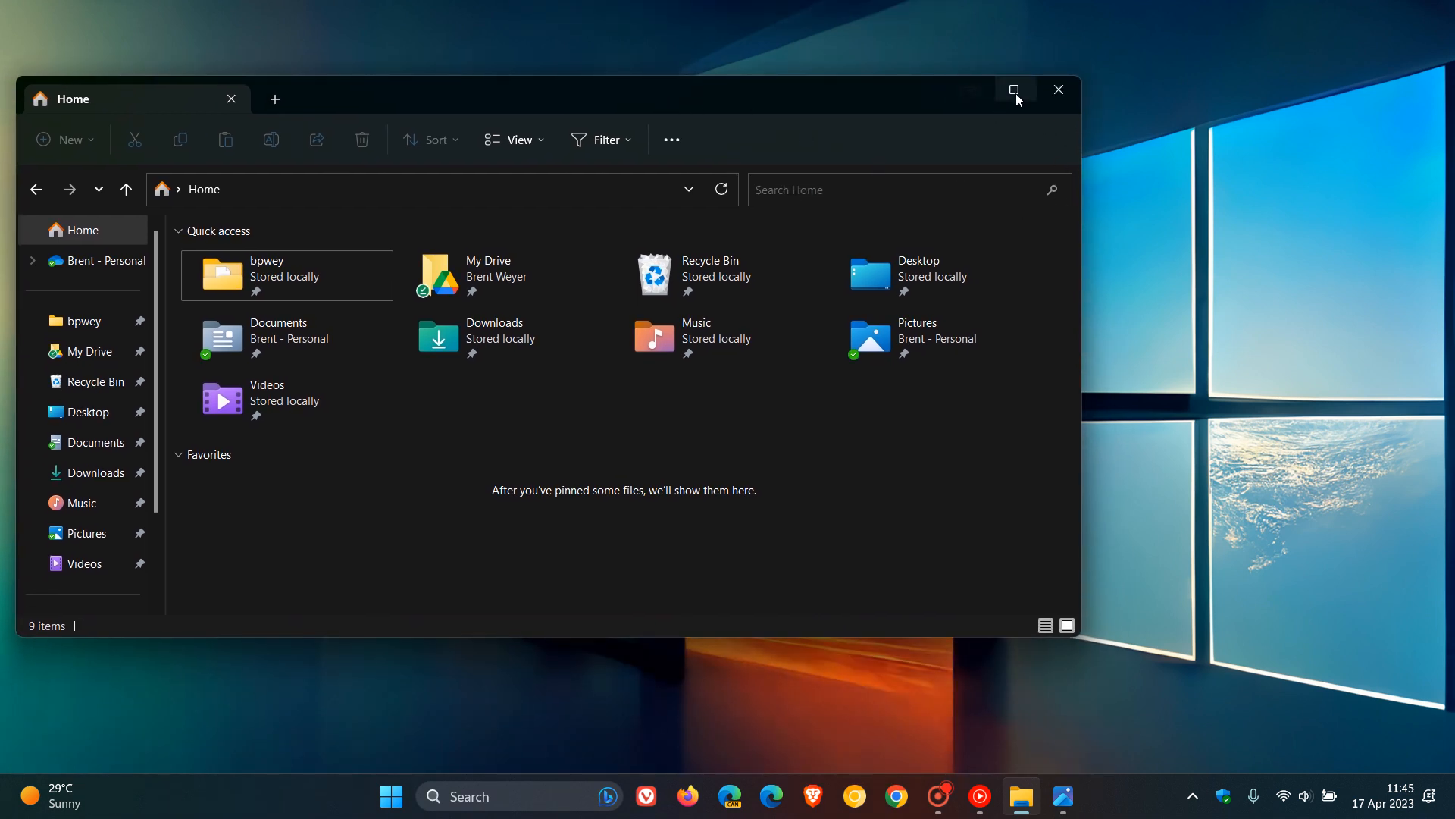
{"action": "mouse_move", "coordinate": [1014, 90]}
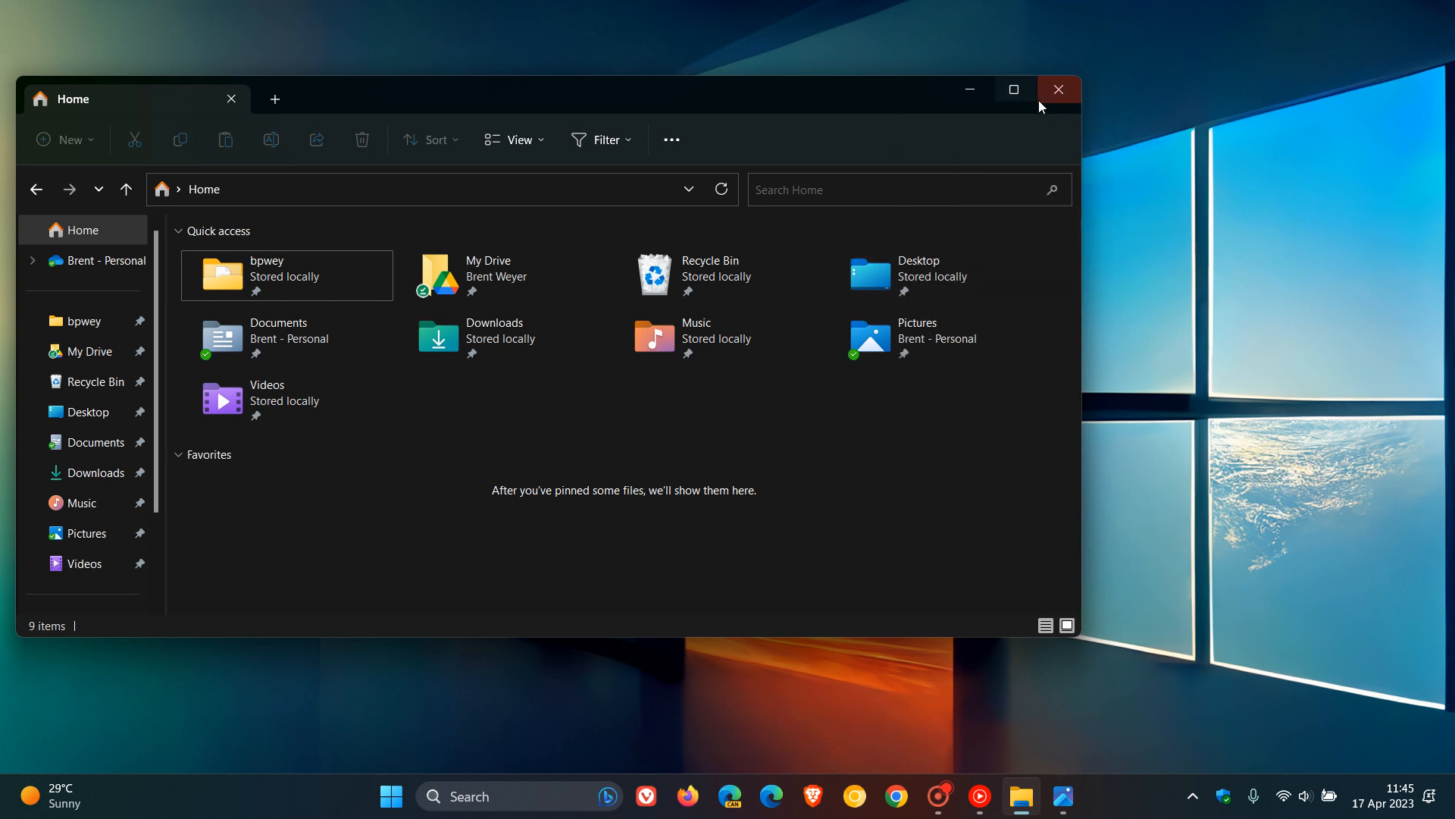
{"action": "left_click", "coordinate": [1057, 89]}
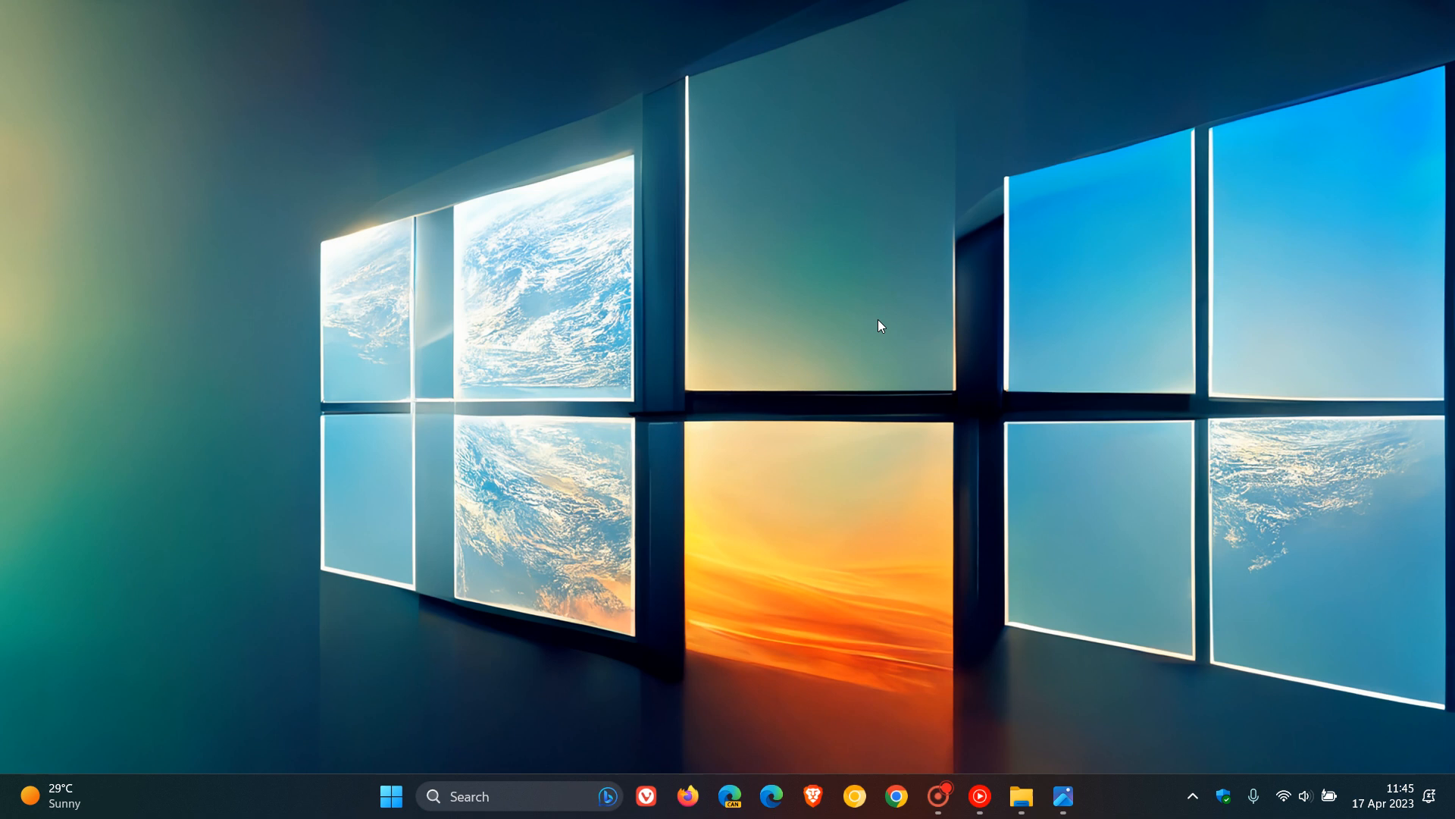
{"action": "mouse_move", "coordinate": [866, 322]}
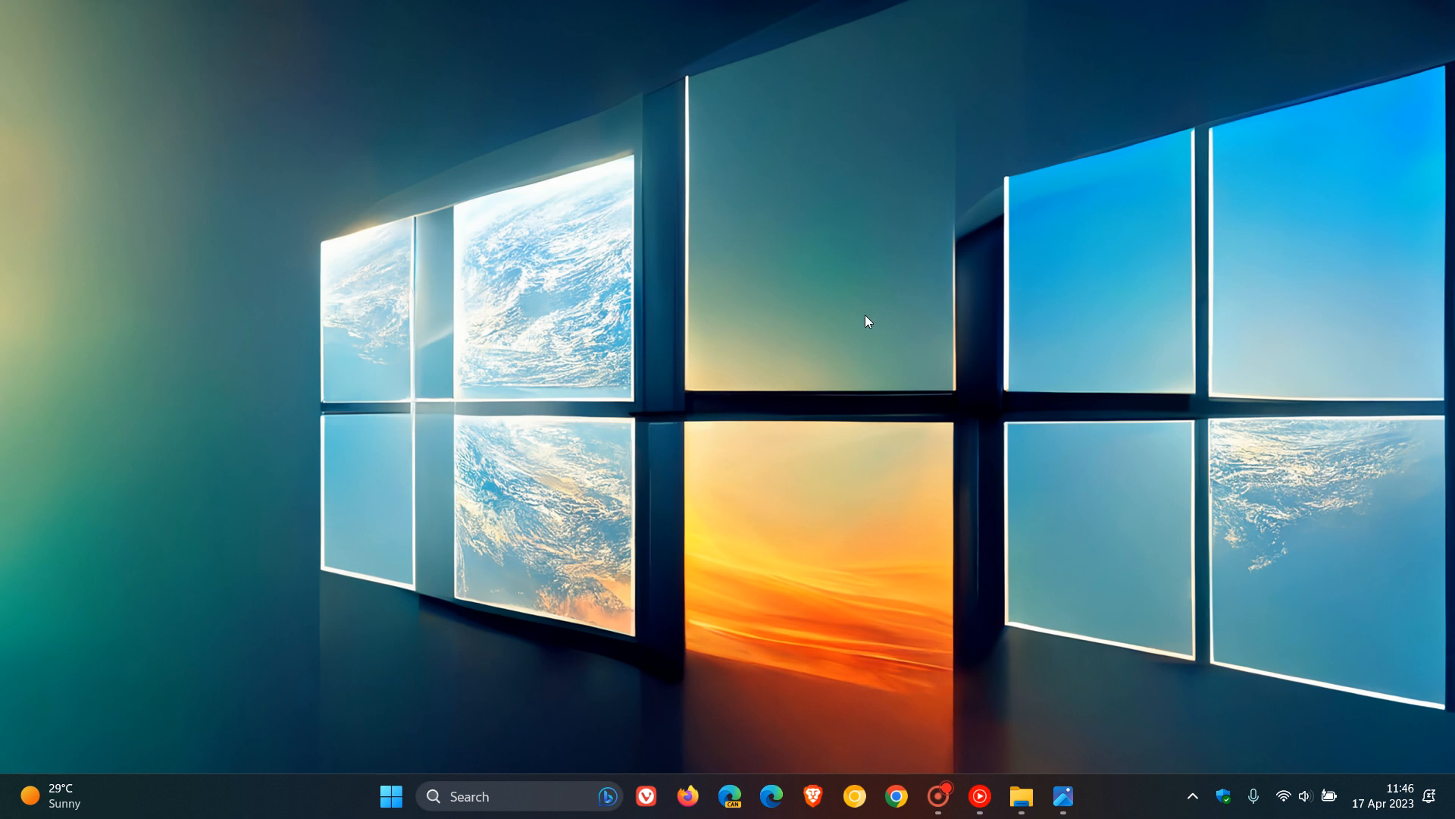
{"action": "mouse_move", "coordinate": [873, 324]}
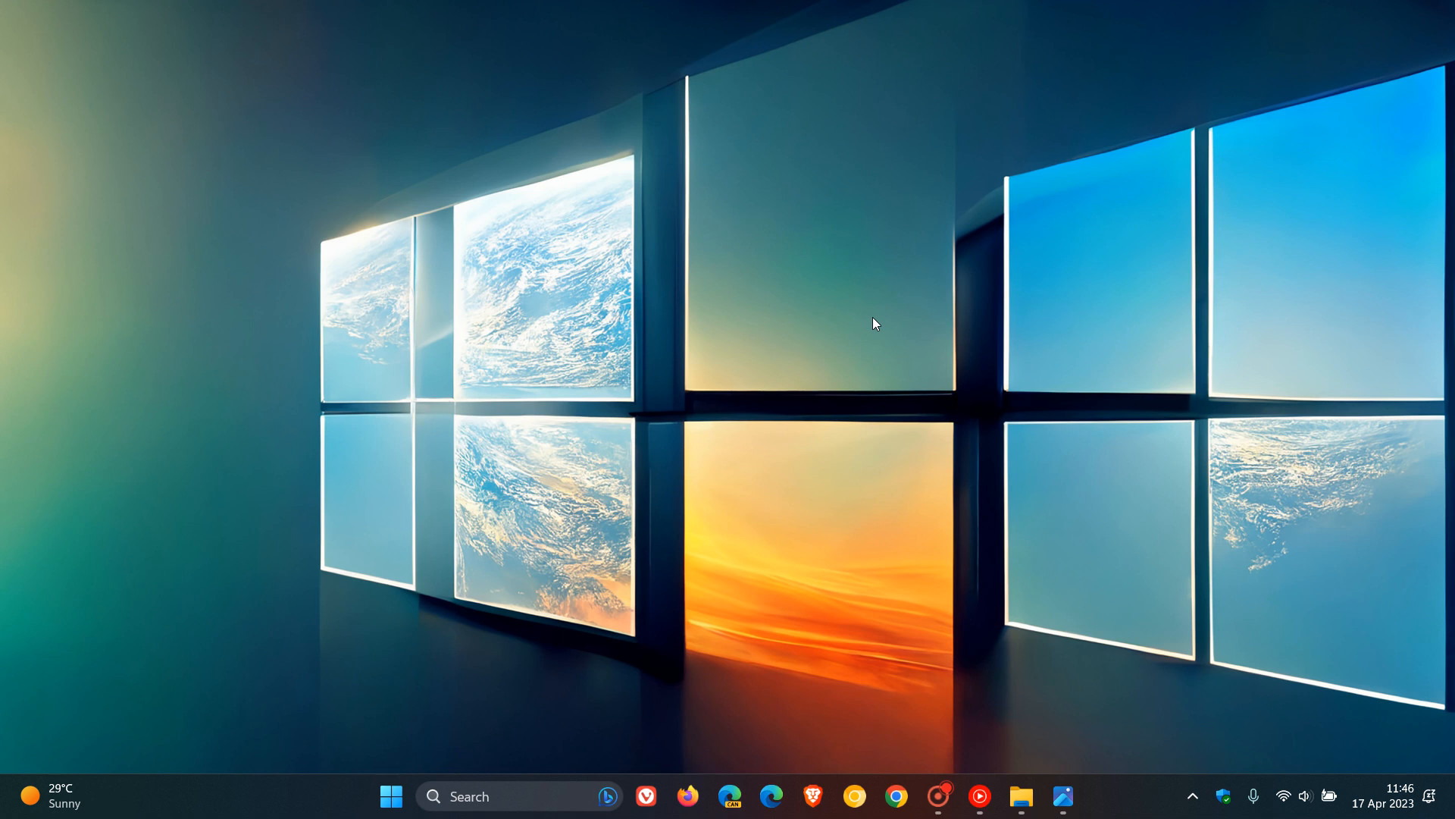
{"action": "mouse_move", "coordinate": [958, 314]}
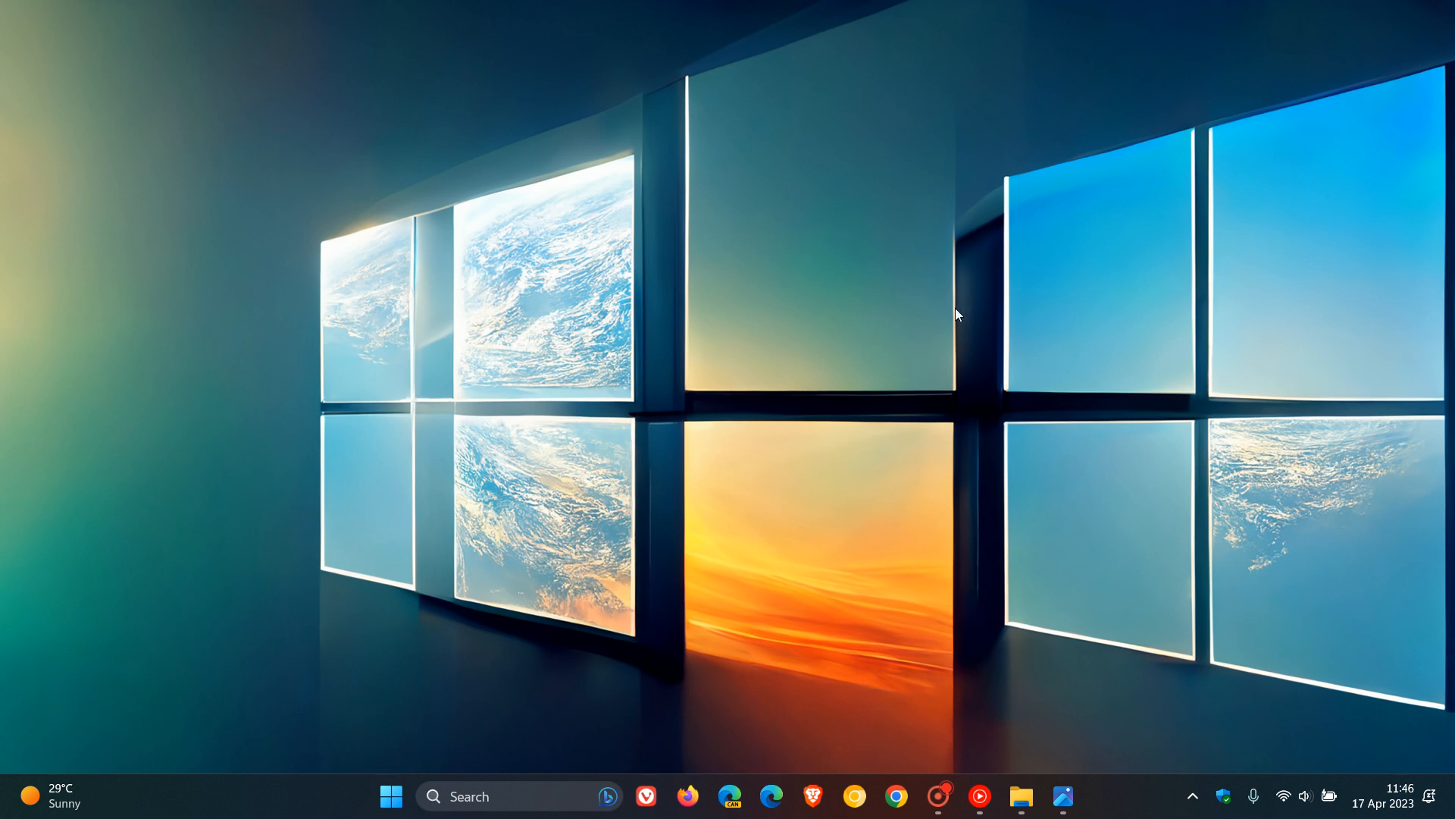
{"action": "mouse_move", "coordinate": [1084, 359]}
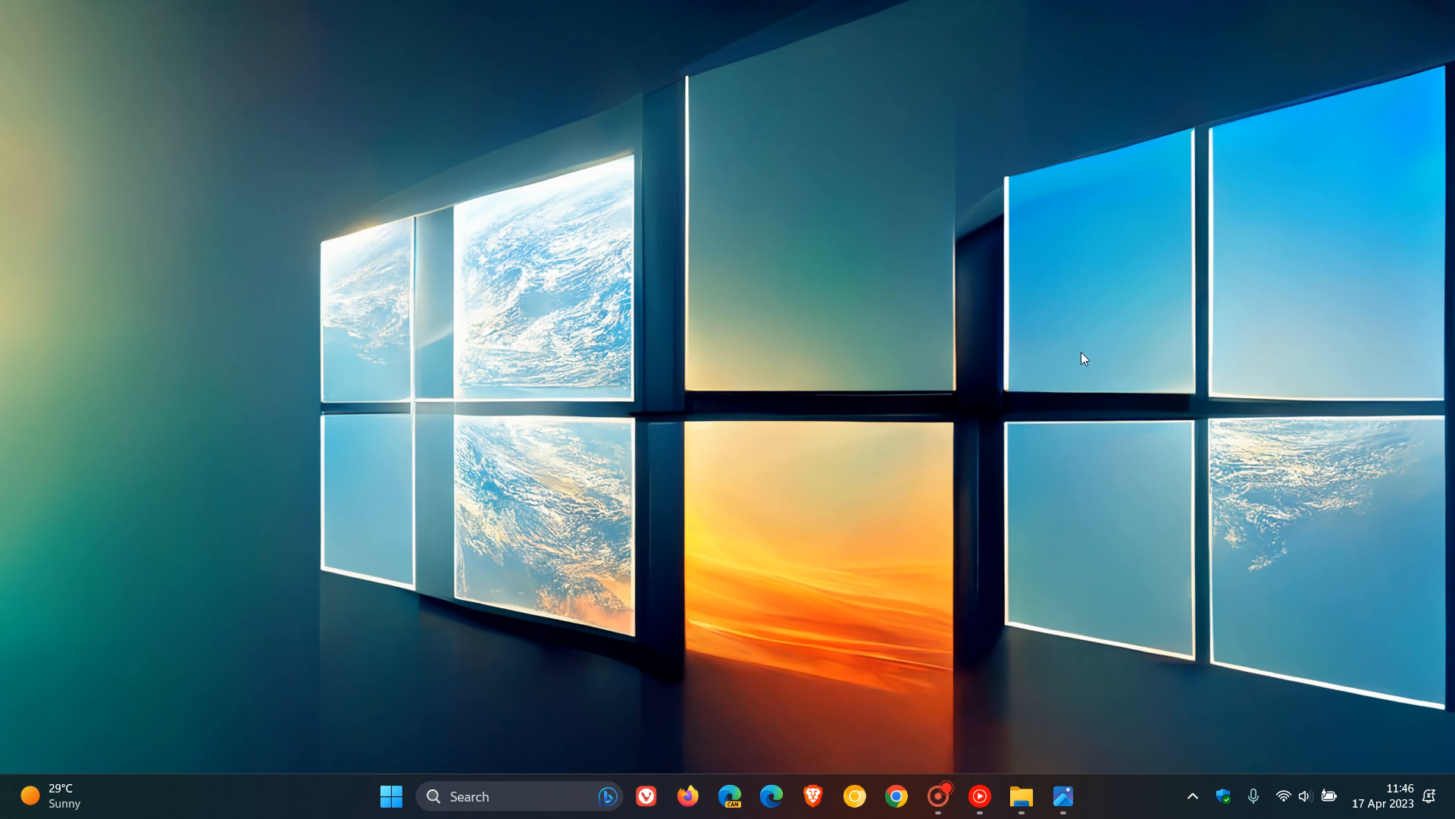